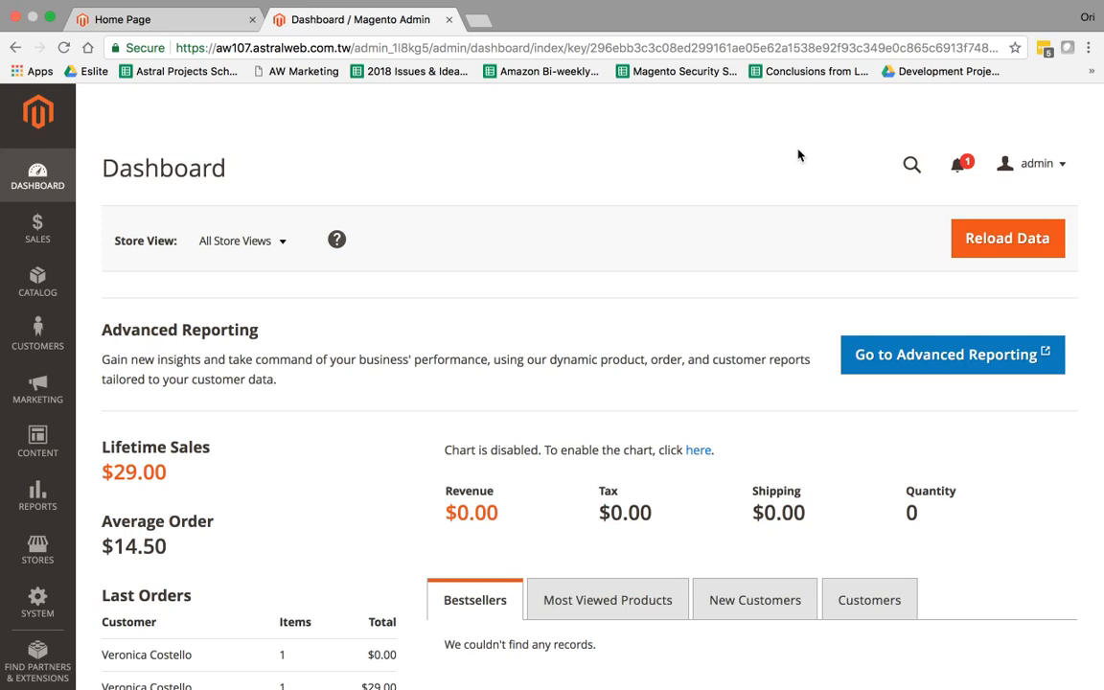
{"action": "mouse_move", "coordinate": [738, 179]}
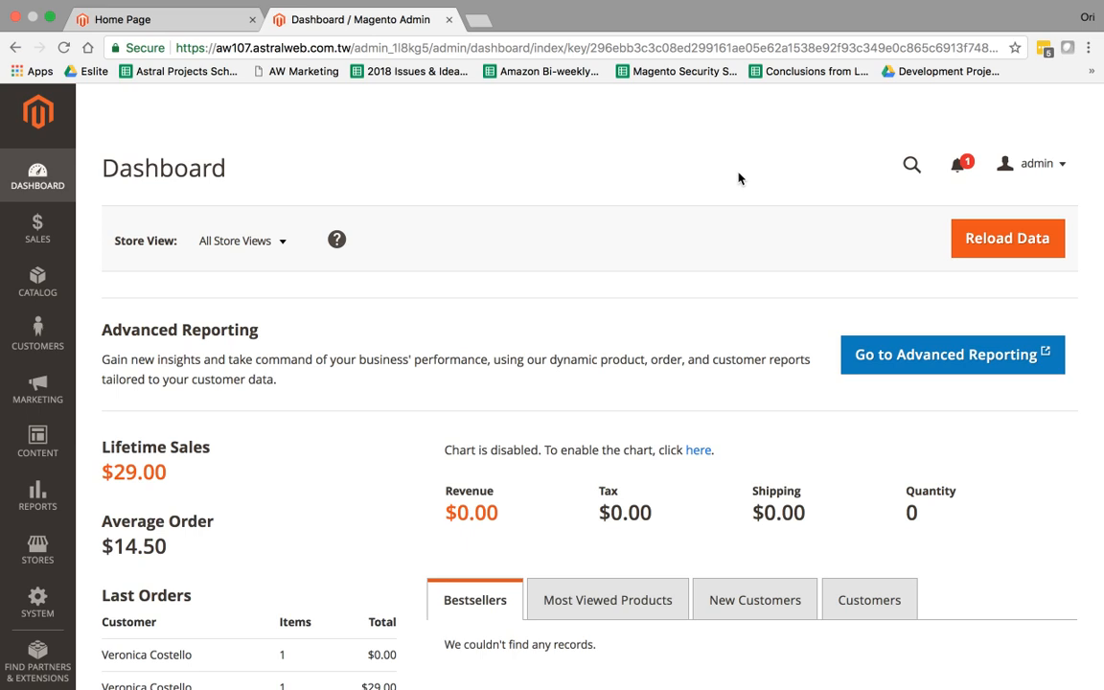
{"action": "mouse_move", "coordinate": [621, 232]}
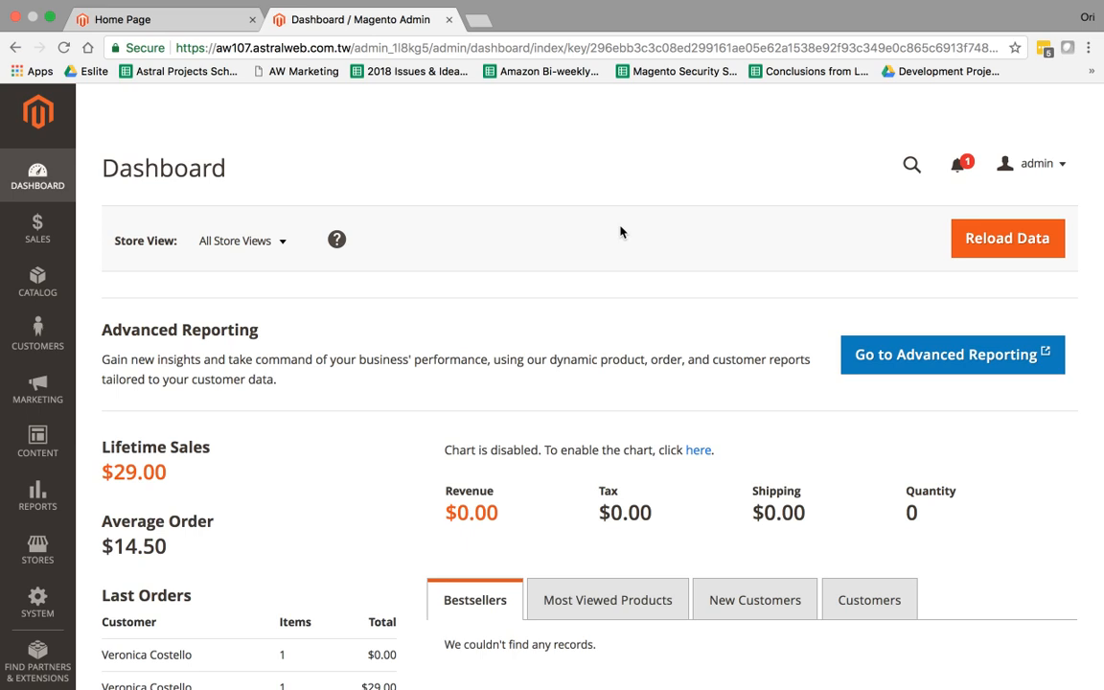
{"action": "mouse_move", "coordinate": [377, 490]}
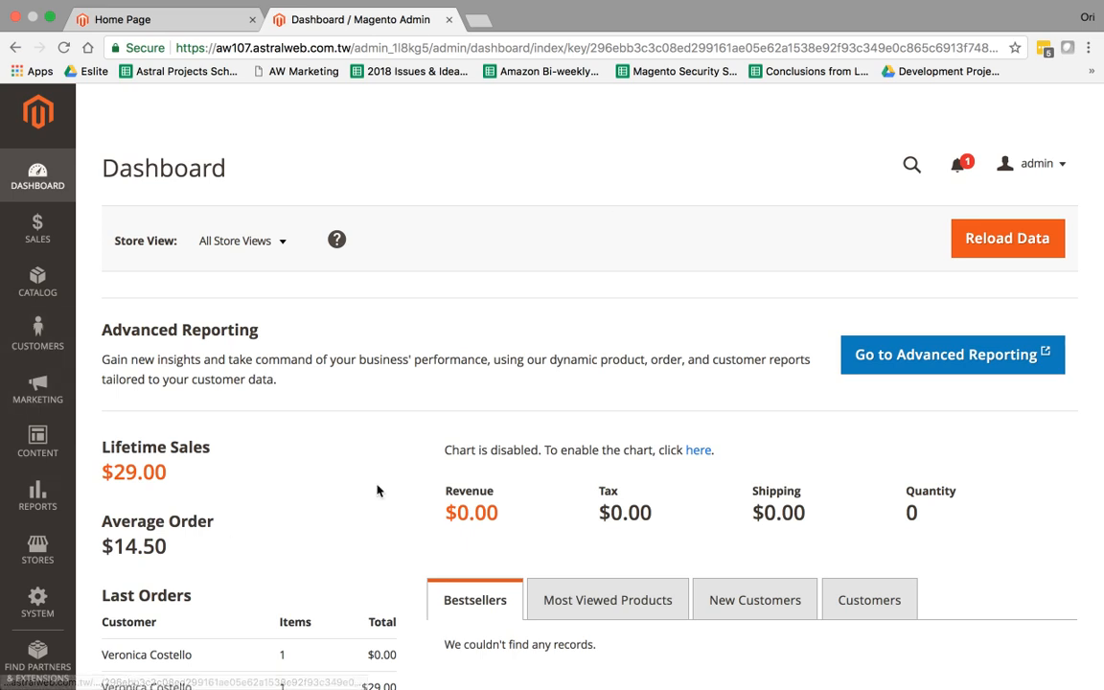
{"action": "mouse_move", "coordinate": [508, 265]}
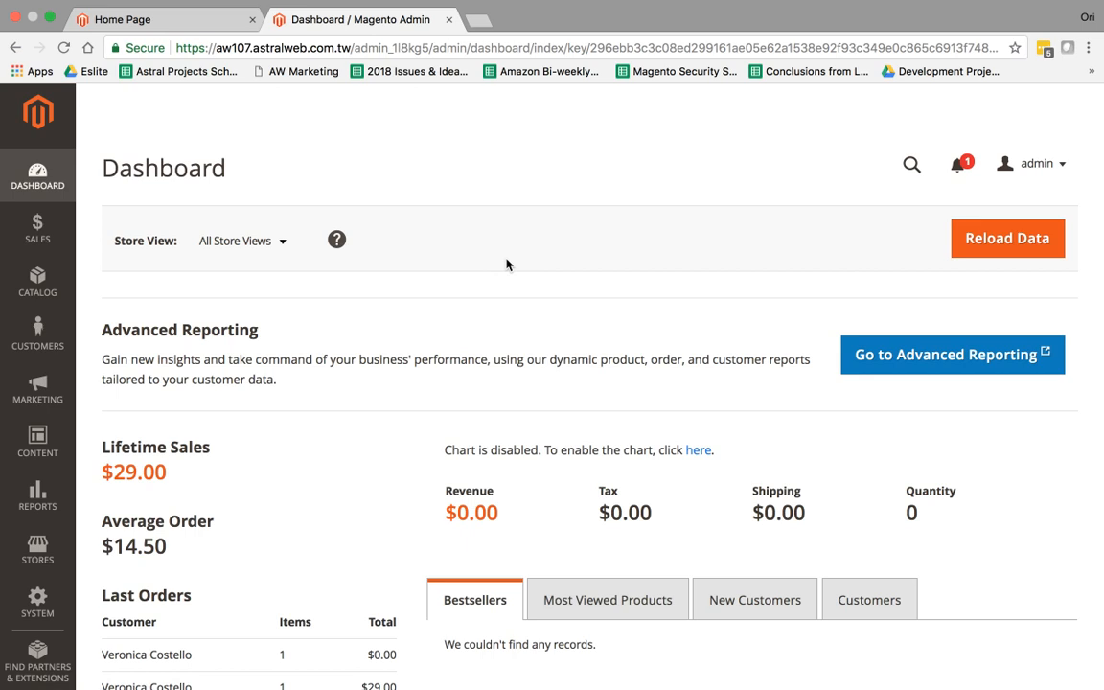
{"action": "mouse_move", "coordinate": [468, 266]}
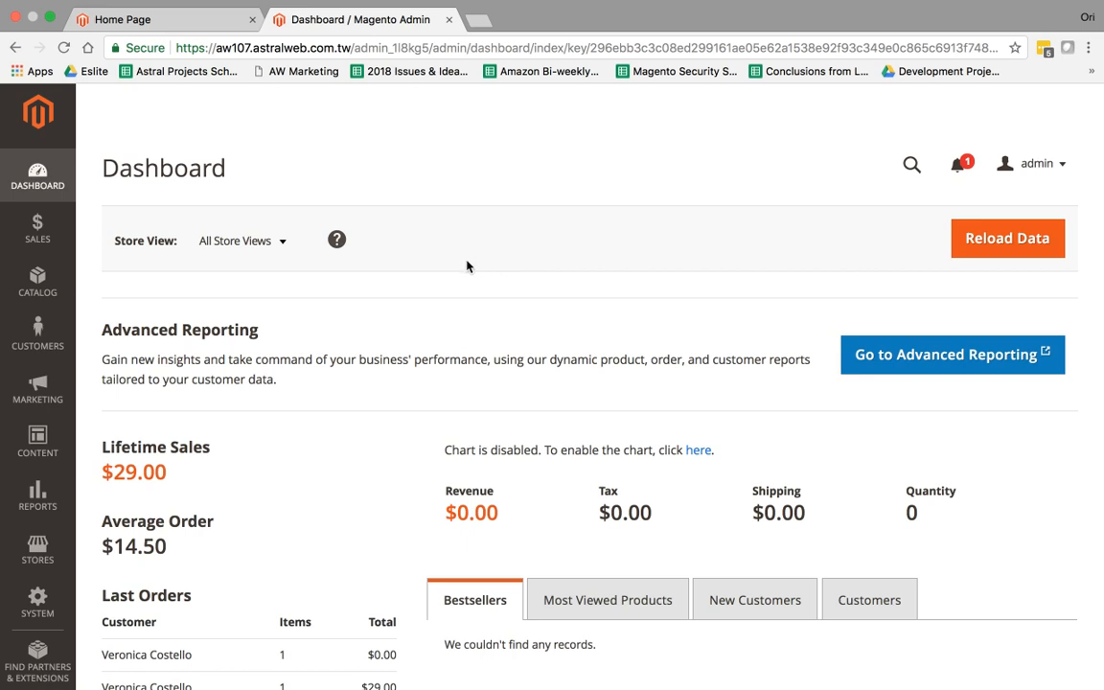
After browsing Sales, go to System > Permissions > User Roles and start a new role.
{"action": "left_click", "coordinate": [38, 228]}
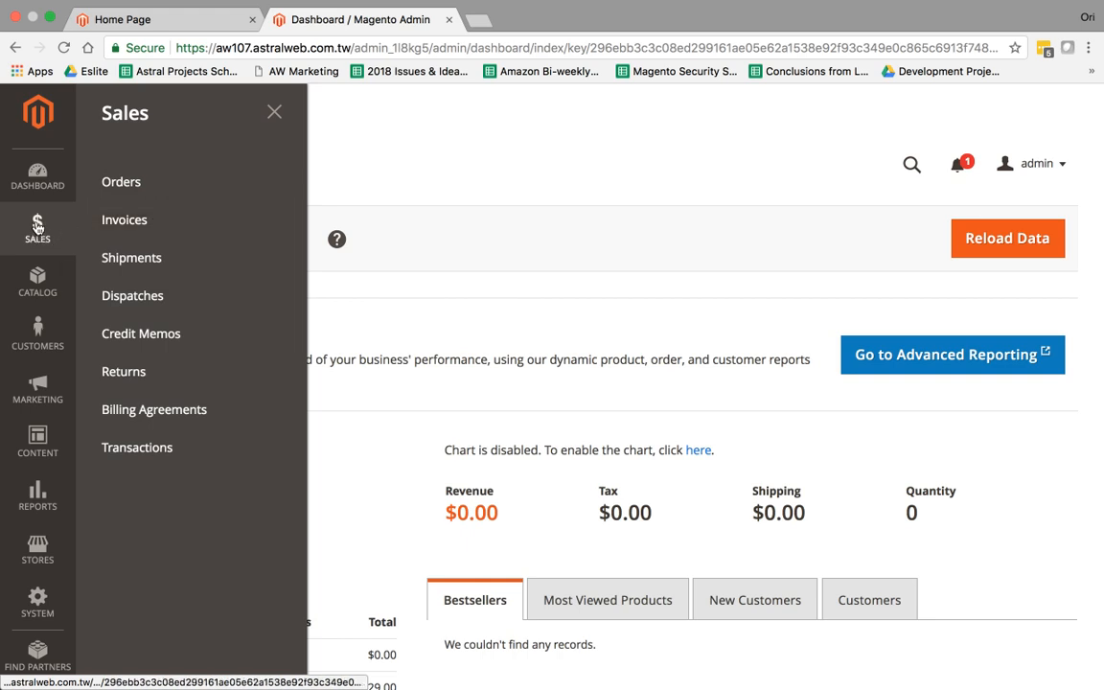
{"action": "mouse_move", "coordinate": [71, 271]}
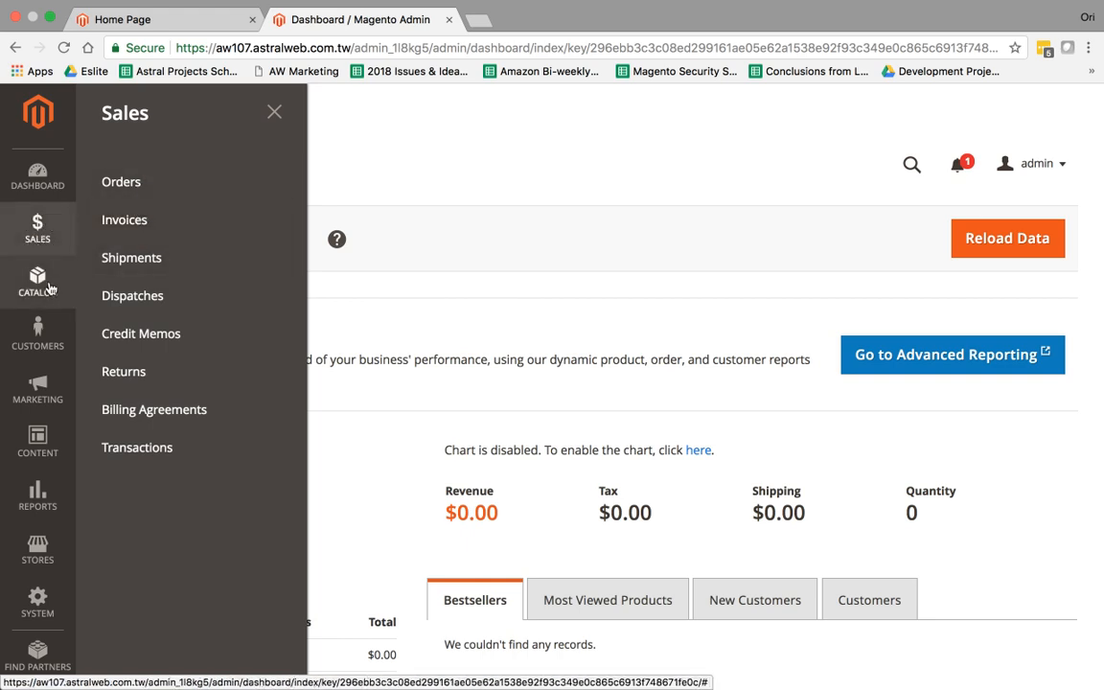
{"action": "mouse_move", "coordinate": [472, 223]}
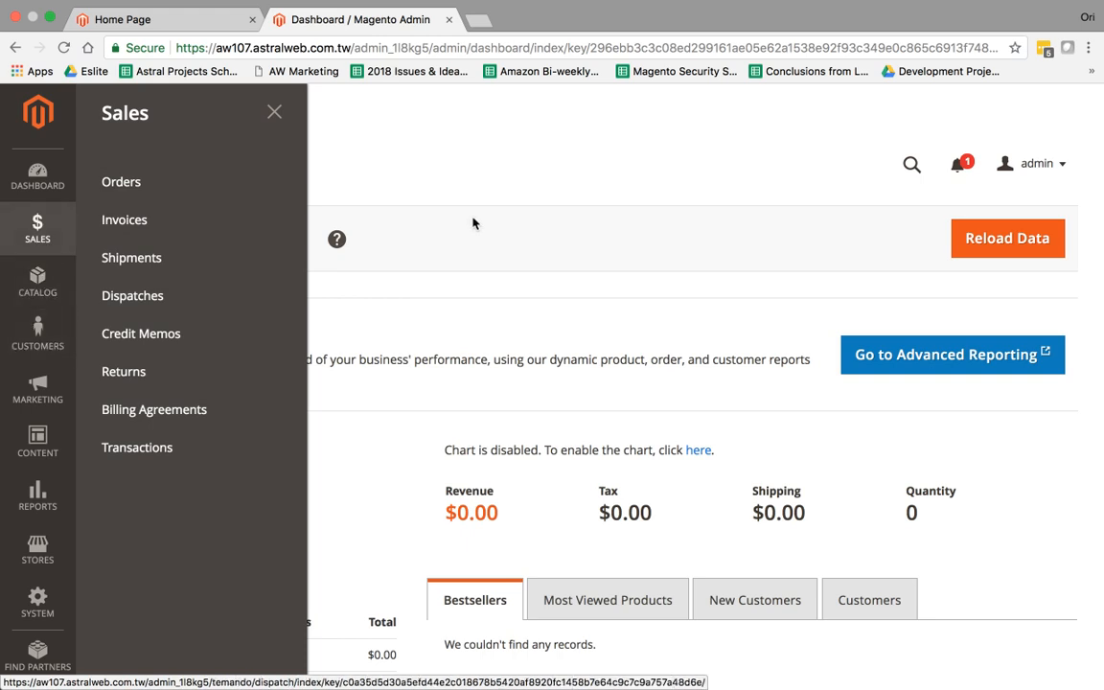
{"action": "mouse_move", "coordinate": [332, 462]}
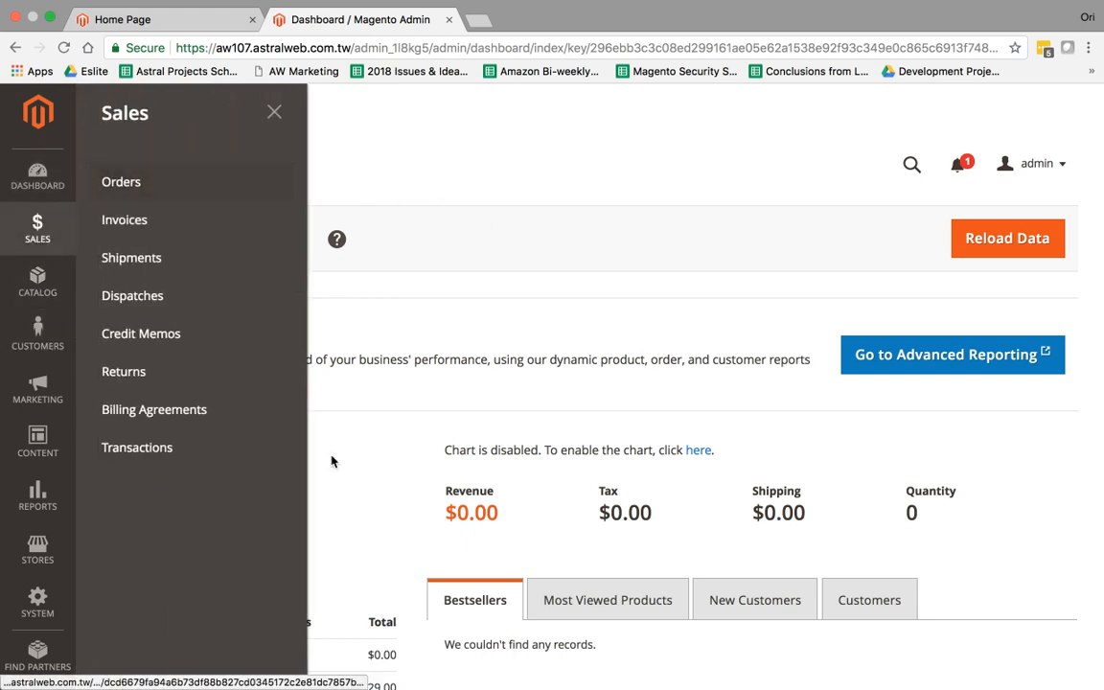
{"action": "mouse_move", "coordinate": [454, 306]}
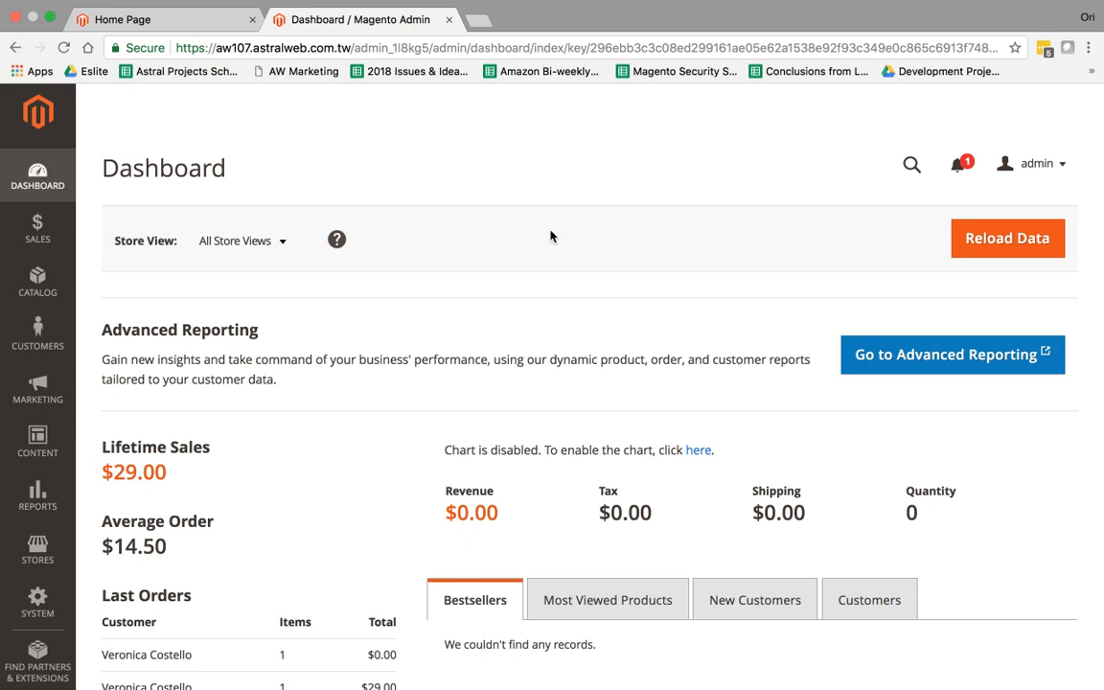
{"action": "mouse_move", "coordinate": [103, 564]}
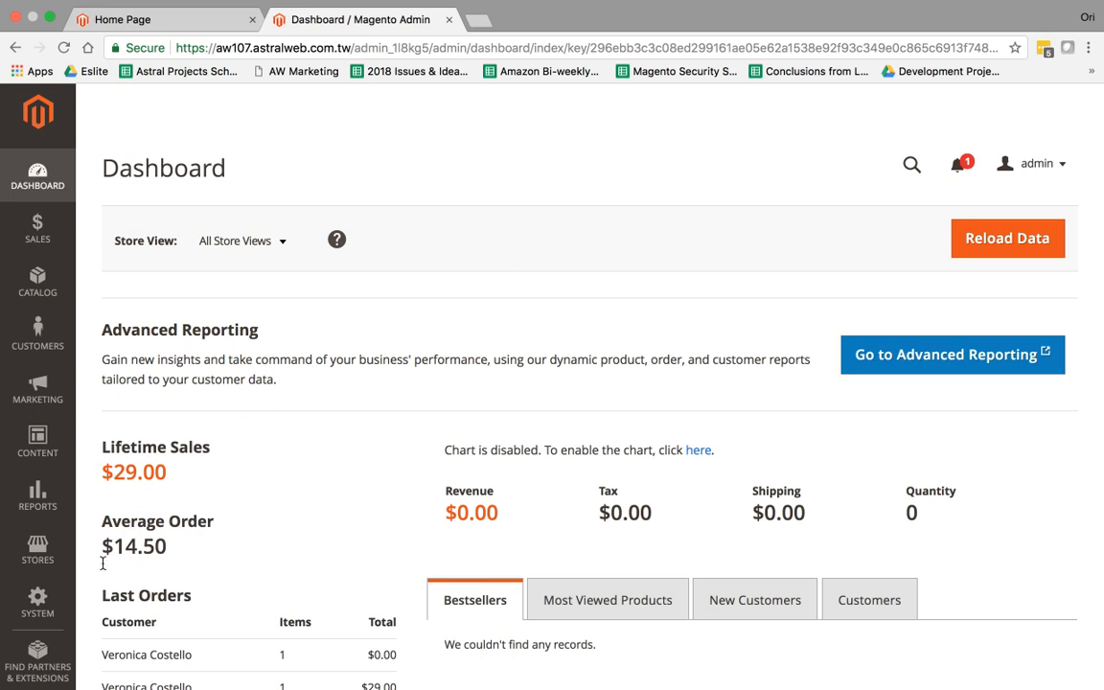
{"action": "left_click", "coordinate": [38, 595]}
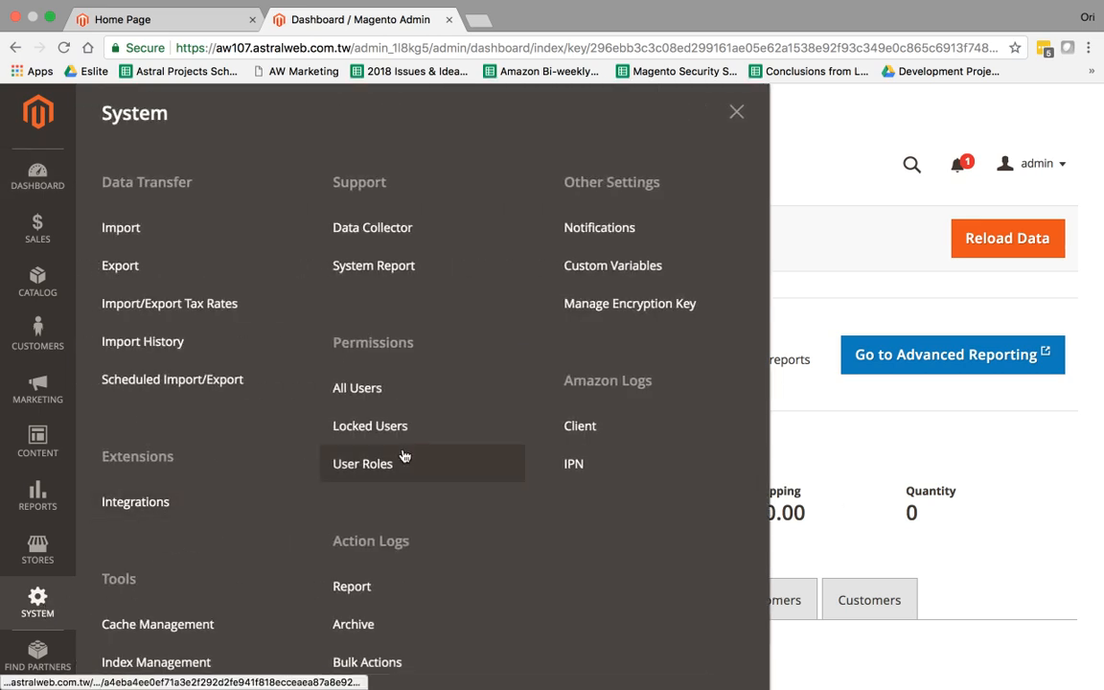
{"action": "left_click", "coordinate": [362, 463]}
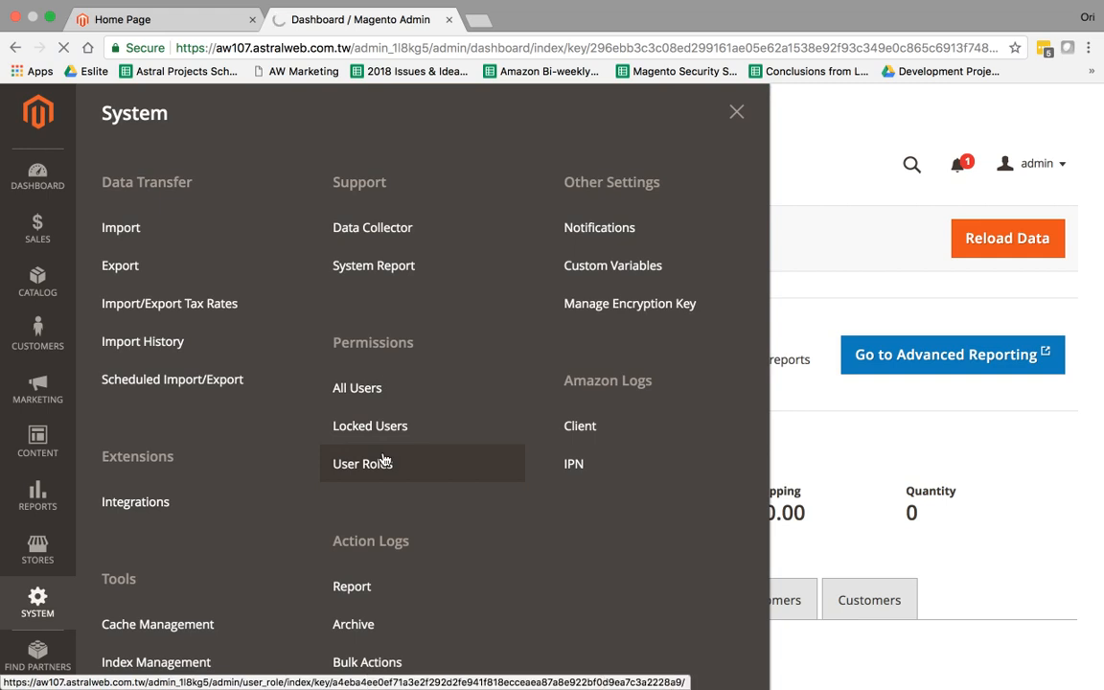
{"action": "left_click", "coordinate": [362, 462]}
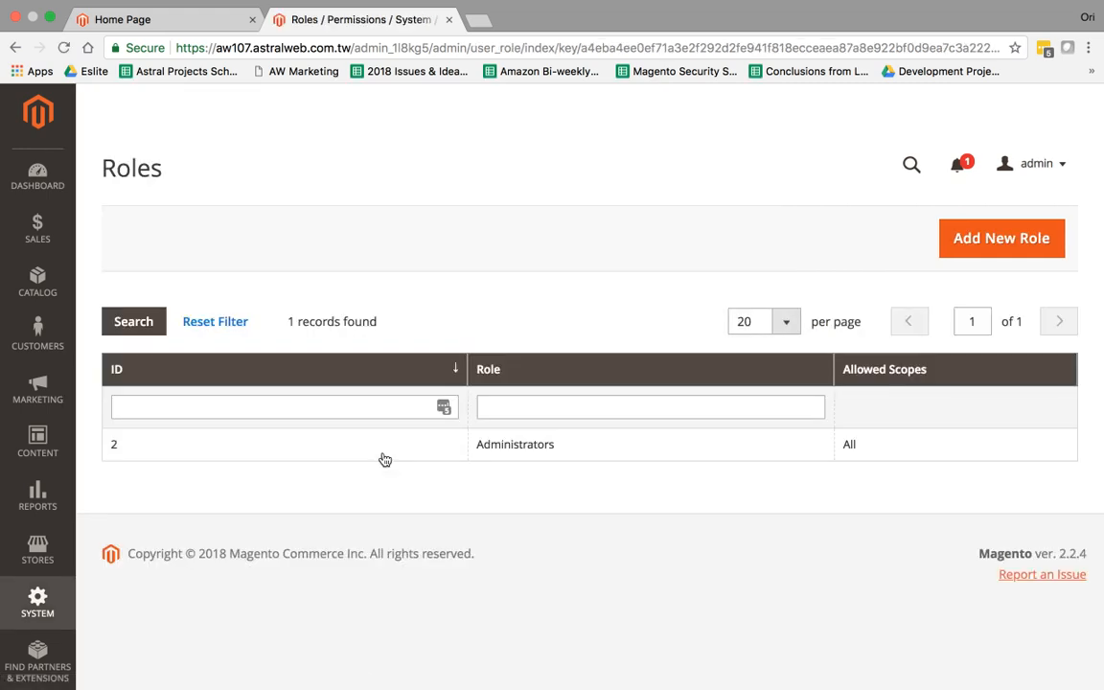
{"action": "left_click", "coordinate": [1002, 237]}
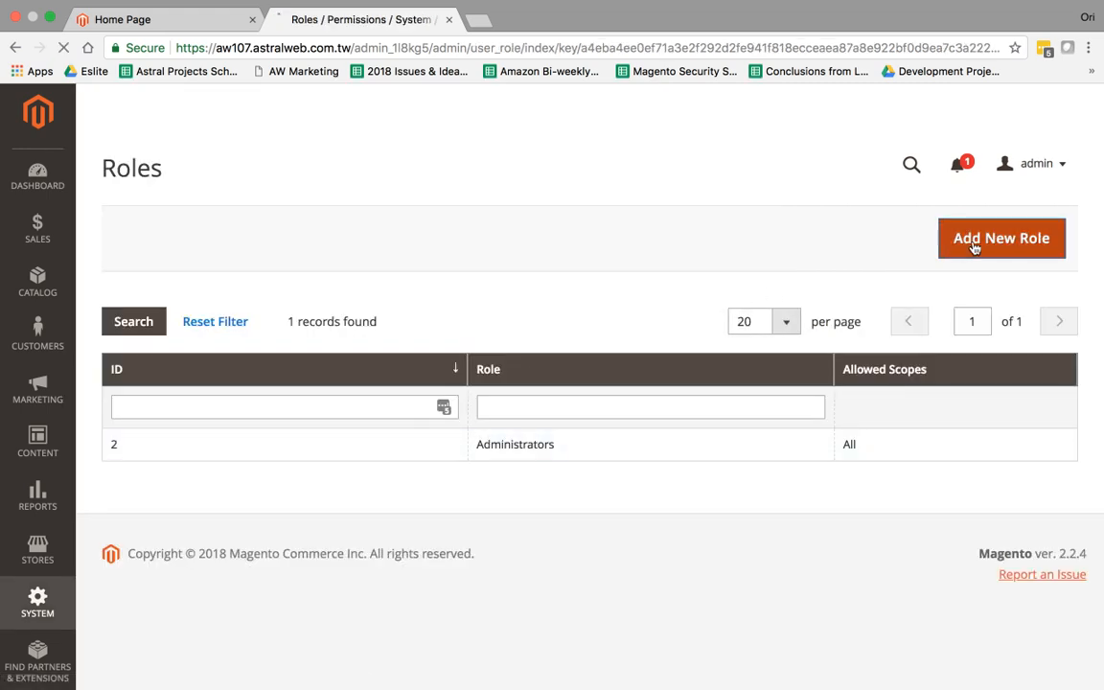
Name the new role 'Customer Service' and begin entering the current admin password.
{"action": "left_click", "coordinate": [1001, 238]}
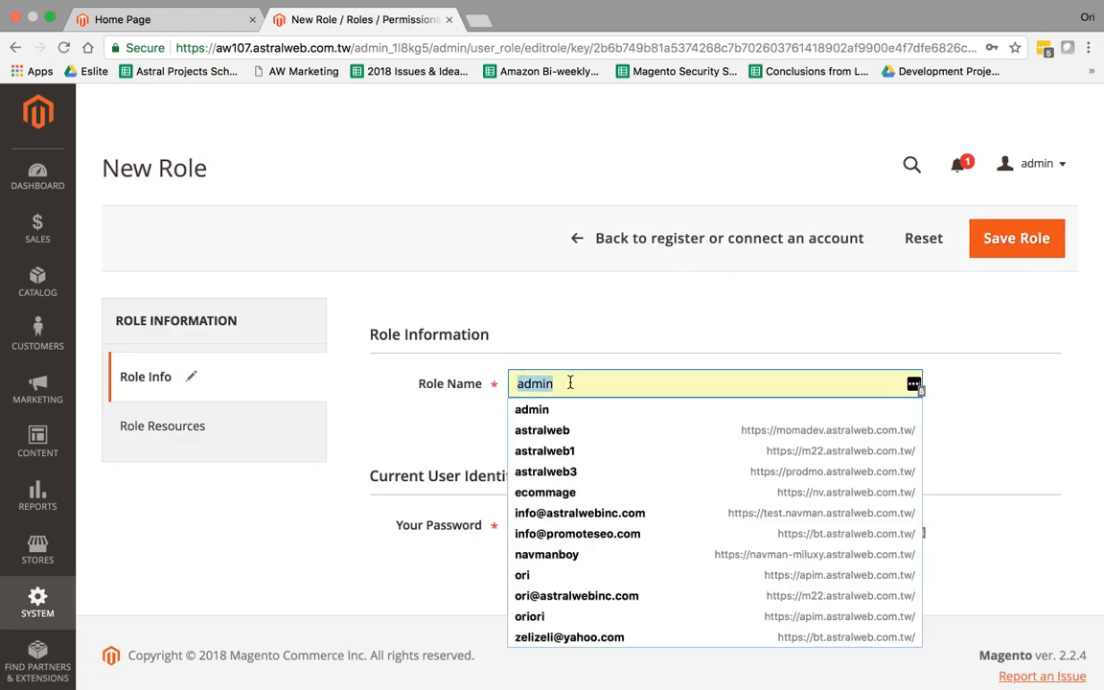
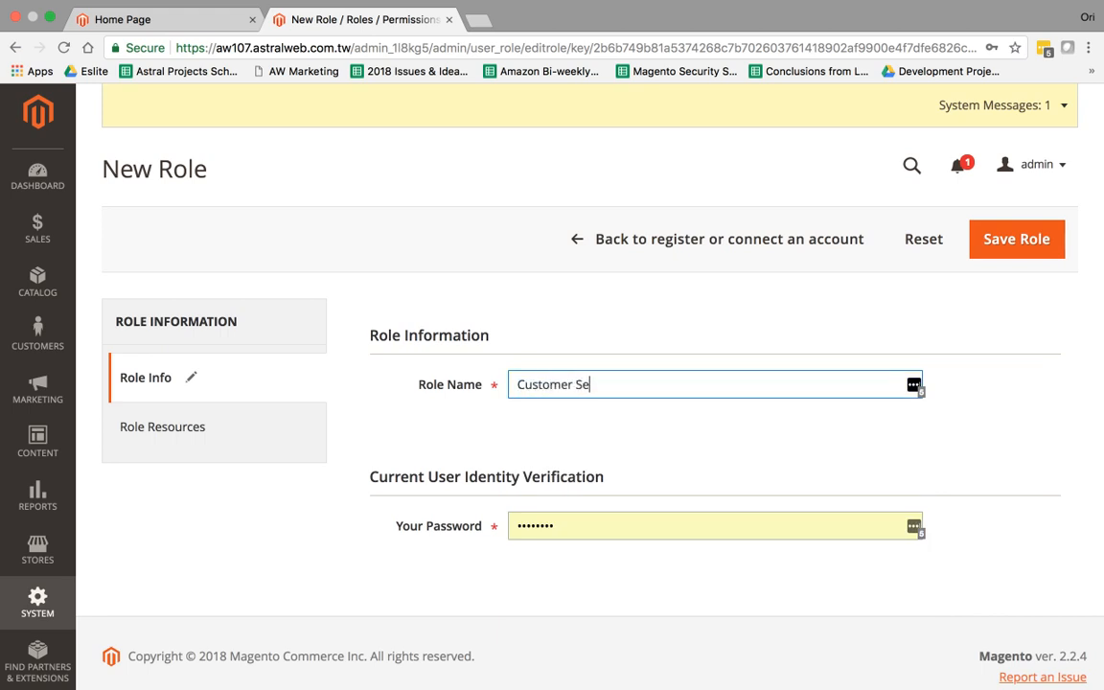
{"action": "left_click", "coordinate": [709, 525]}
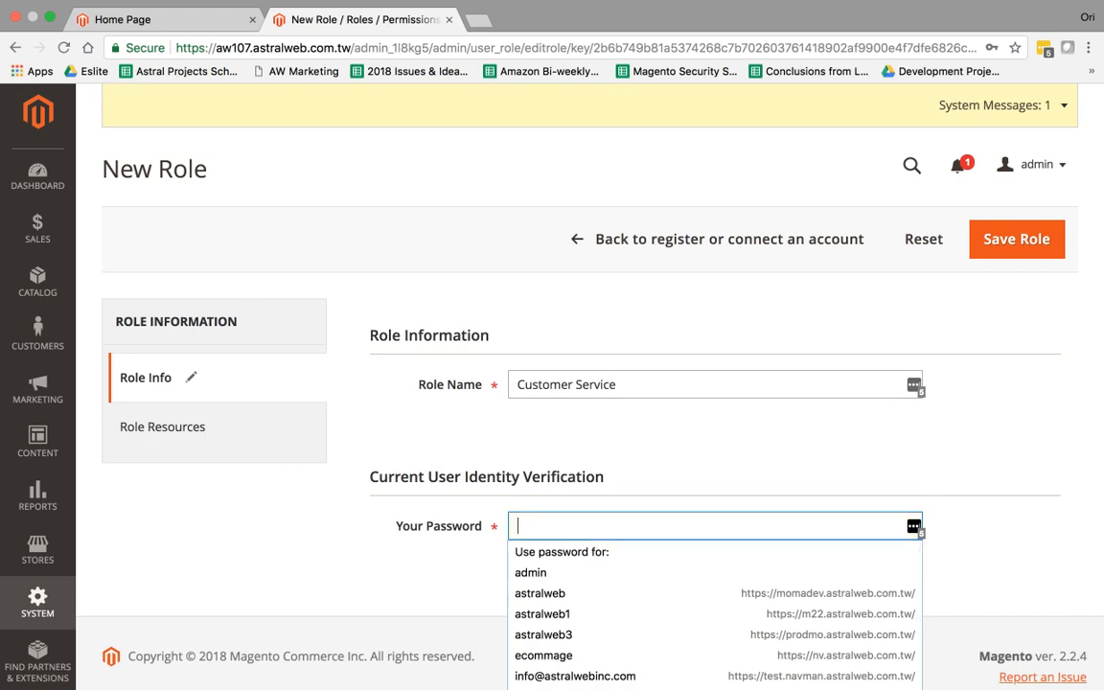
{"action": "mouse_move", "coordinate": [562, 565]}
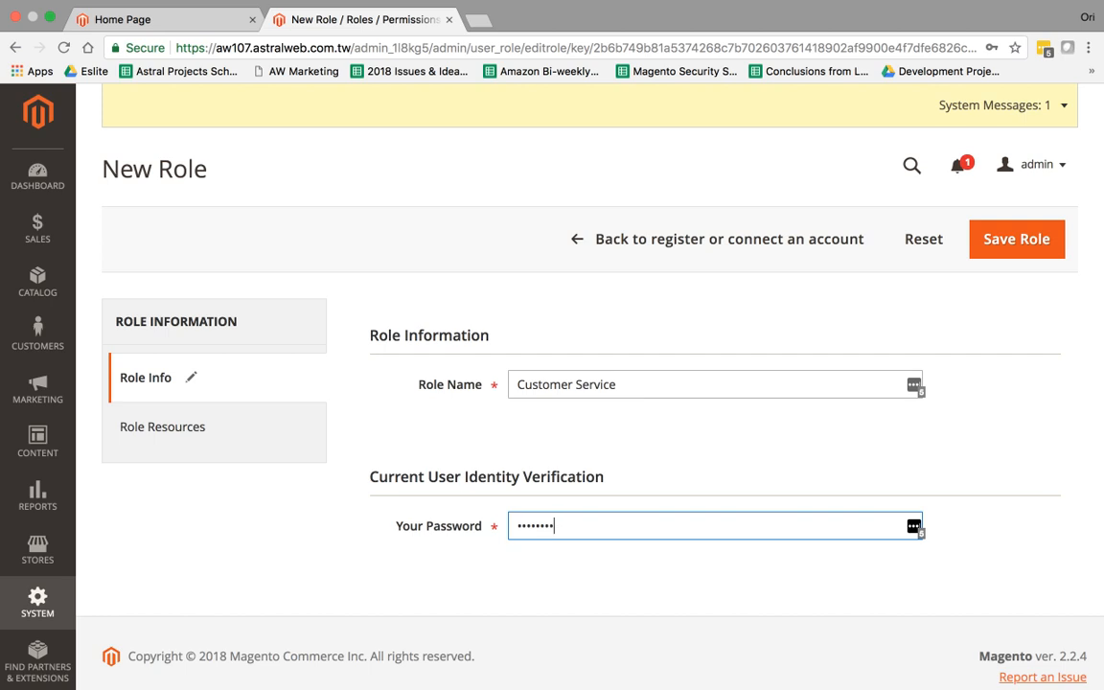
{"action": "mouse_move", "coordinate": [462, 461]}
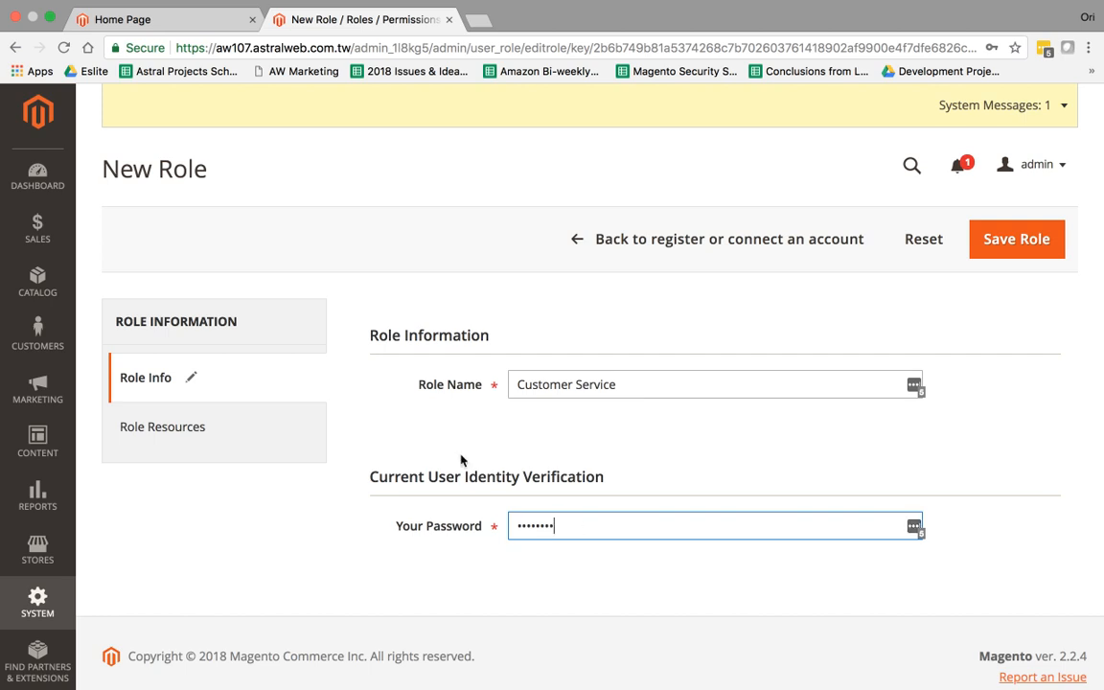
On Role Resources, set the role scope to Custom, listing the unchecked websites and stores.
{"action": "left_click", "coordinate": [162, 426]}
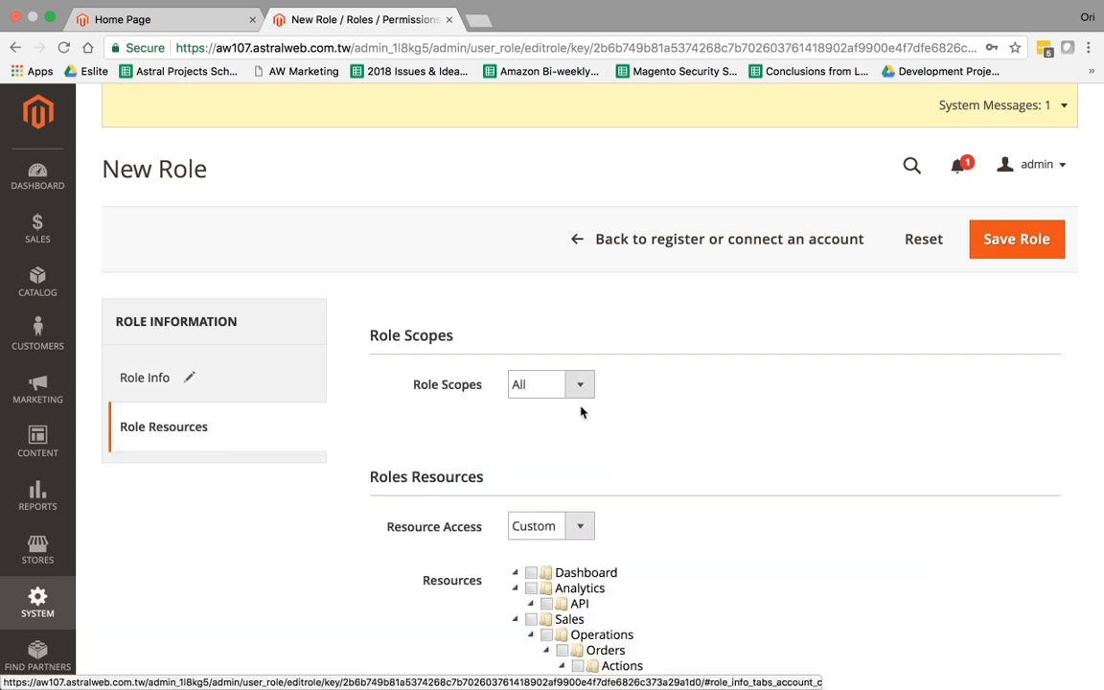
{"action": "scroll", "scroll_direction": "down", "scroll_amount": 3}
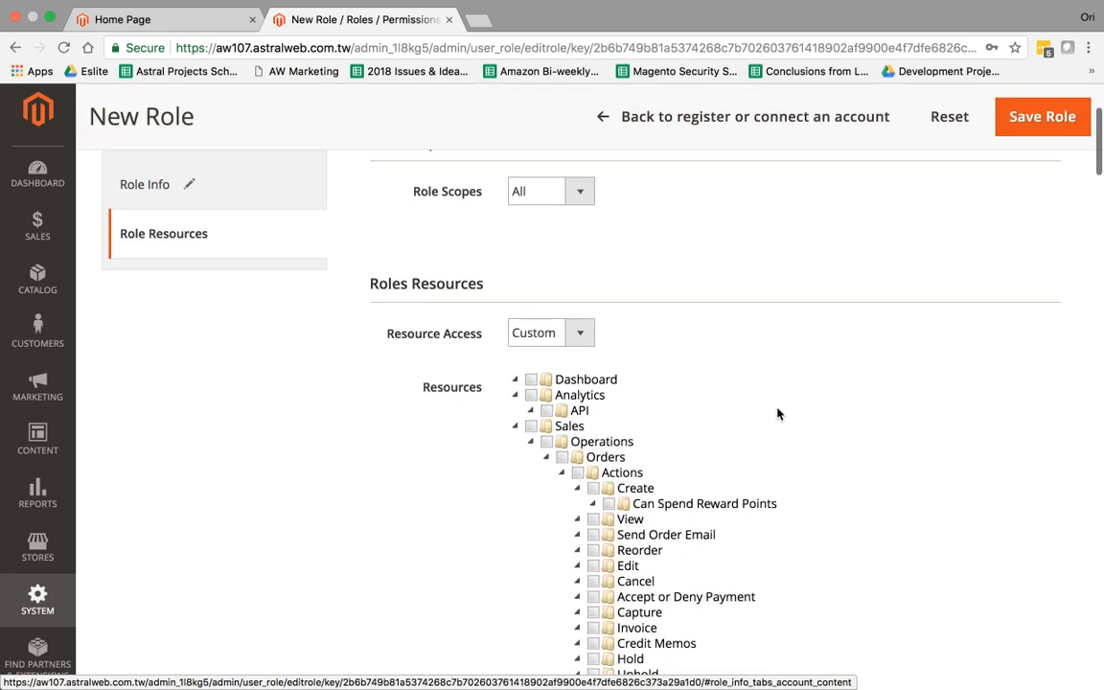
{"action": "left_click", "coordinate": [549, 191]}
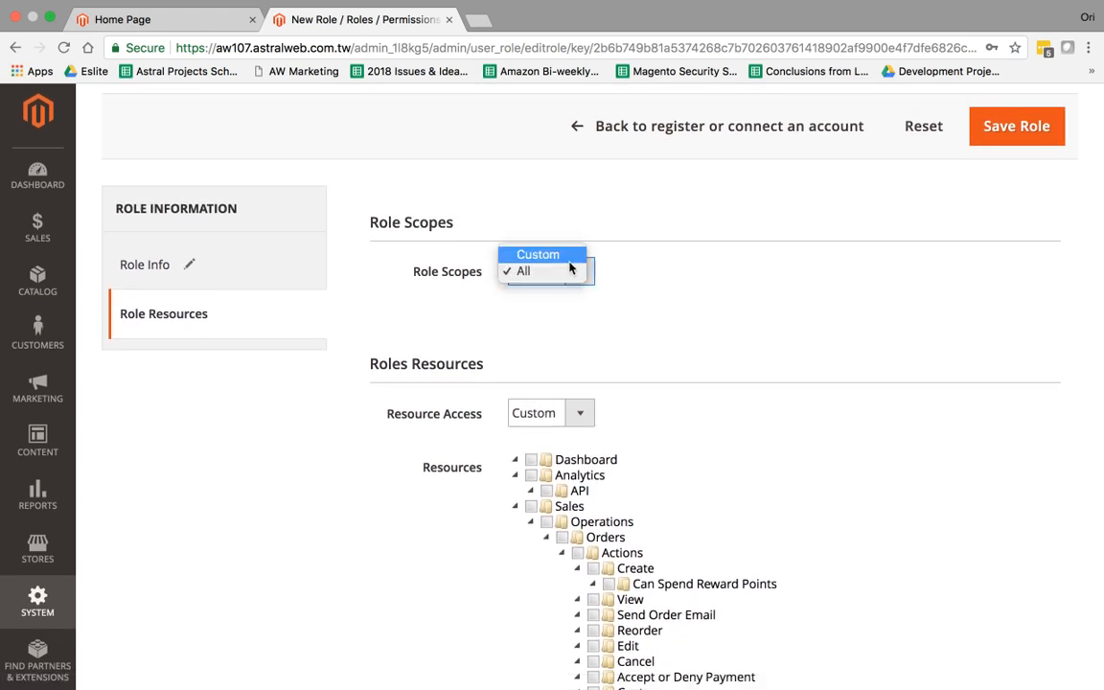
{"action": "left_click", "coordinate": [538, 254]}
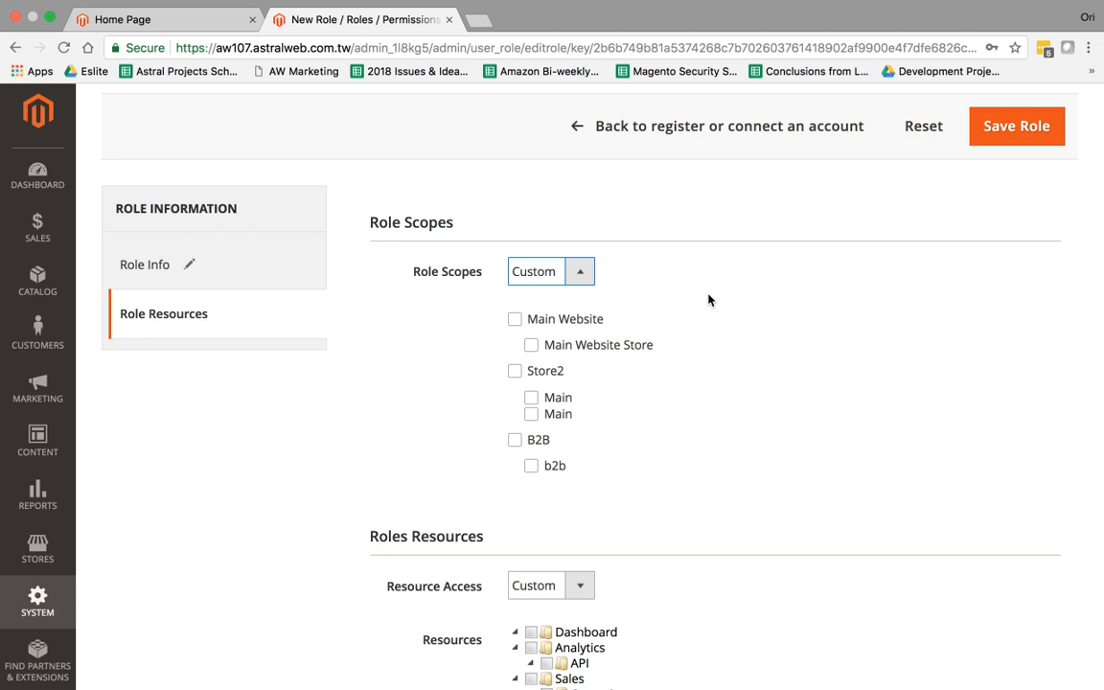
{"action": "mouse_move", "coordinate": [450, 294]}
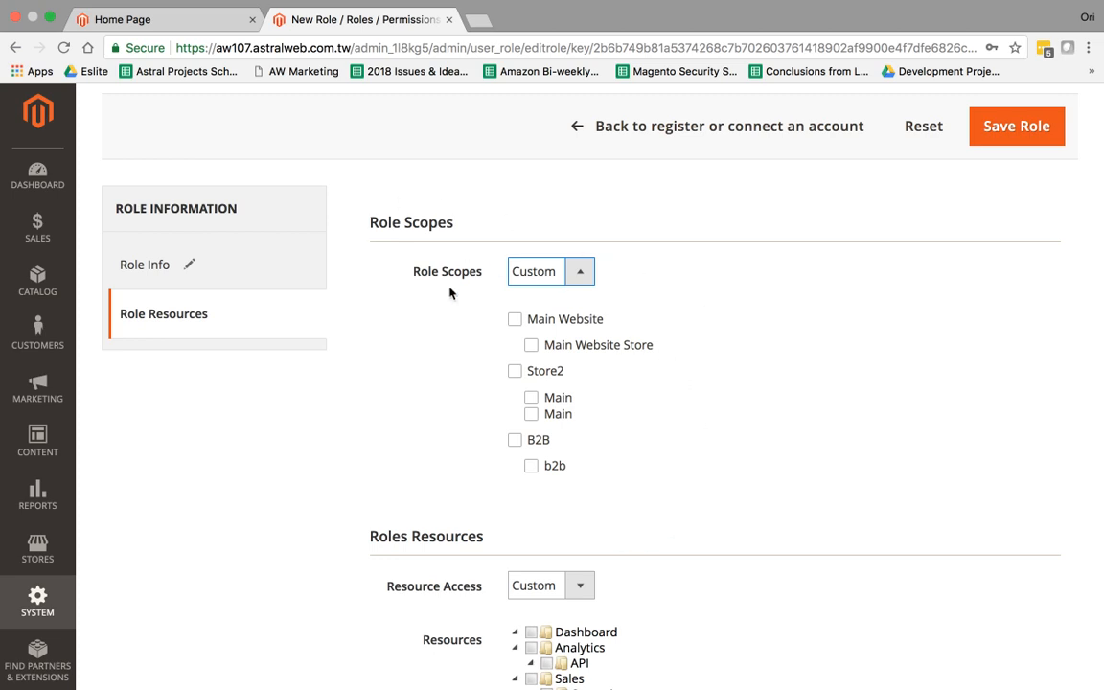
{"action": "mouse_move", "coordinate": [666, 384]}
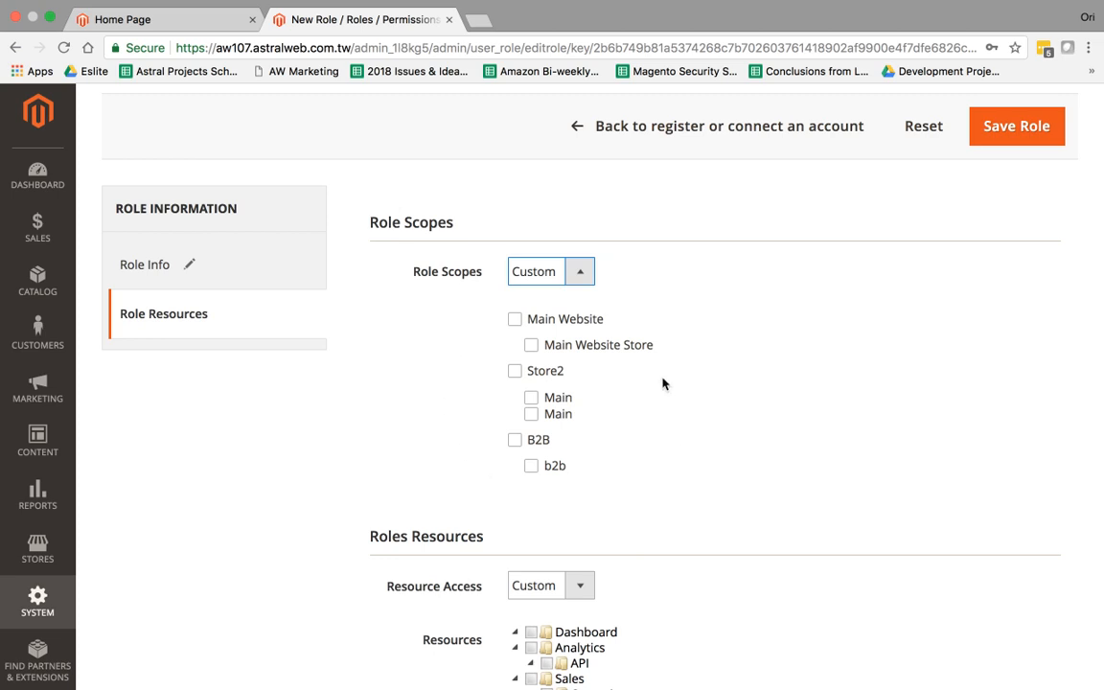
{"action": "scroll", "scroll_direction": "down", "scroll_amount": 3}
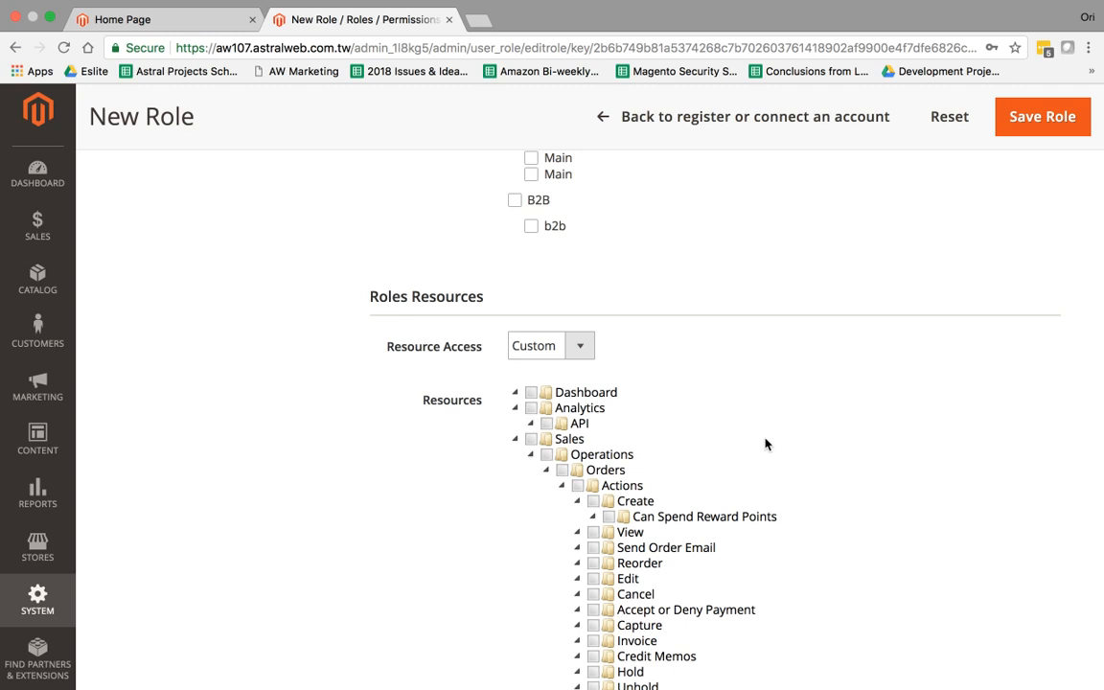
Tick Store2 and B2B in the custom scope, leaving Main Website unchecked.
{"action": "scroll", "scroll_direction": "up", "scroll_amount": 3}
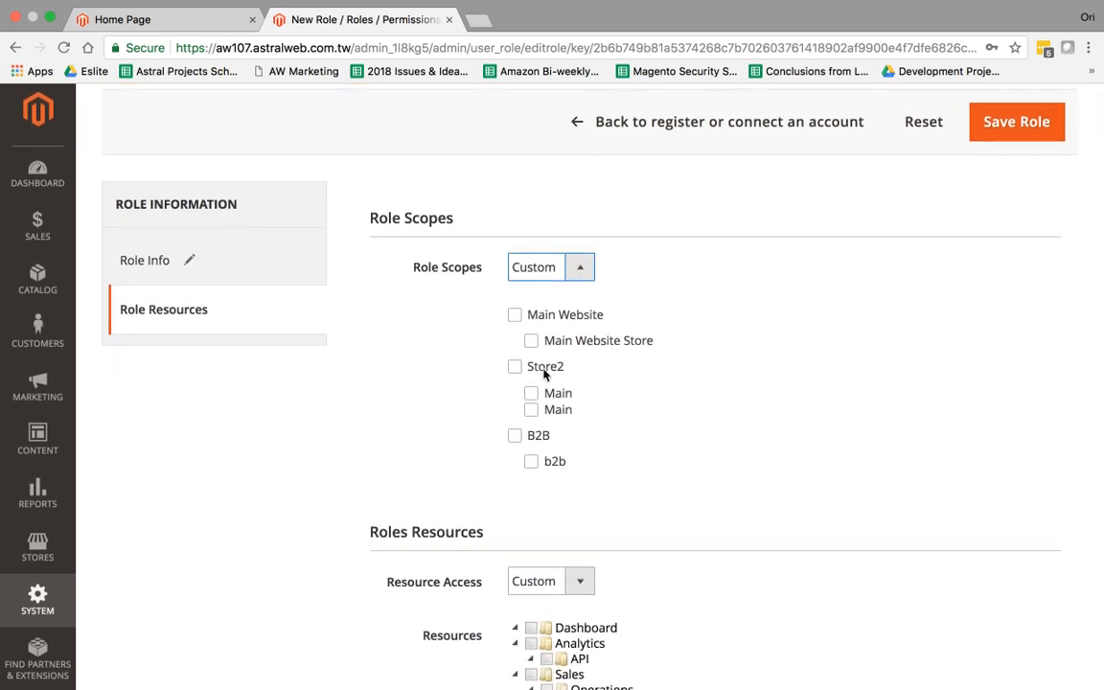
{"action": "left_click", "coordinate": [514, 366]}
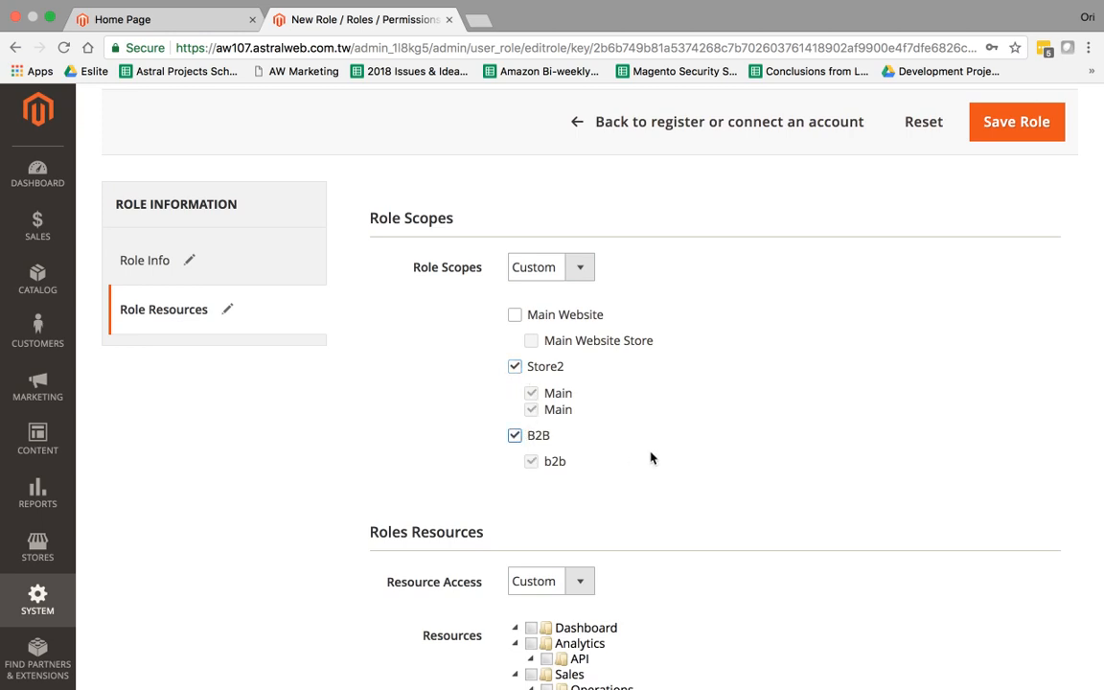
{"action": "mouse_move", "coordinate": [633, 404]}
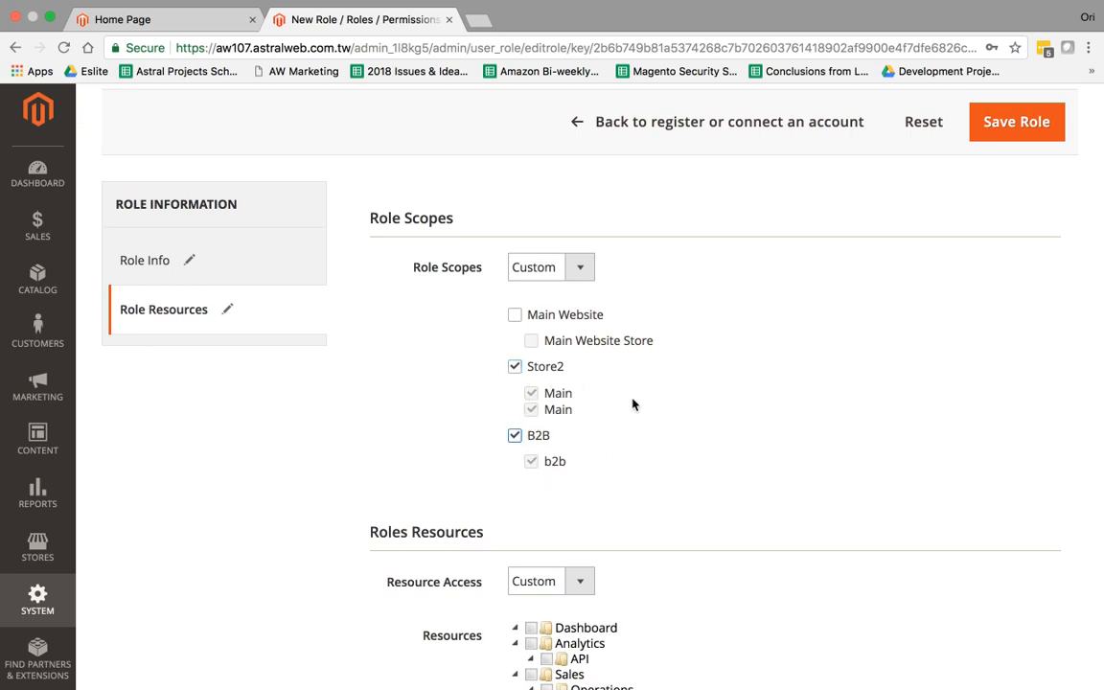
{"action": "mouse_move", "coordinate": [568, 353]}
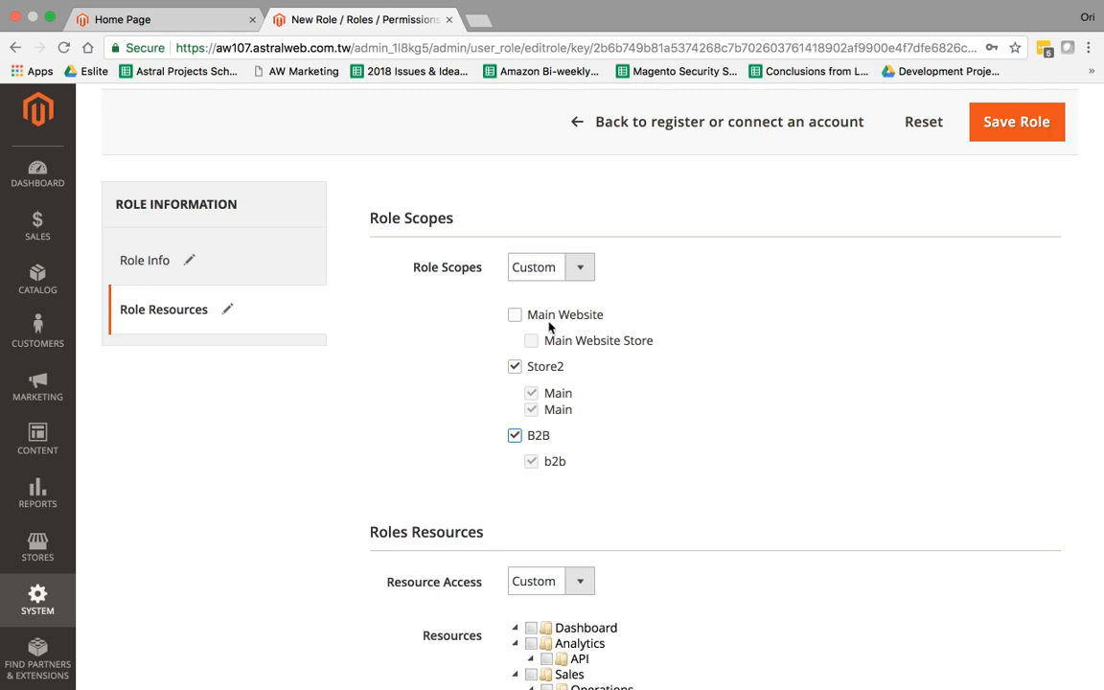
{"action": "left_click", "coordinate": [550, 266]}
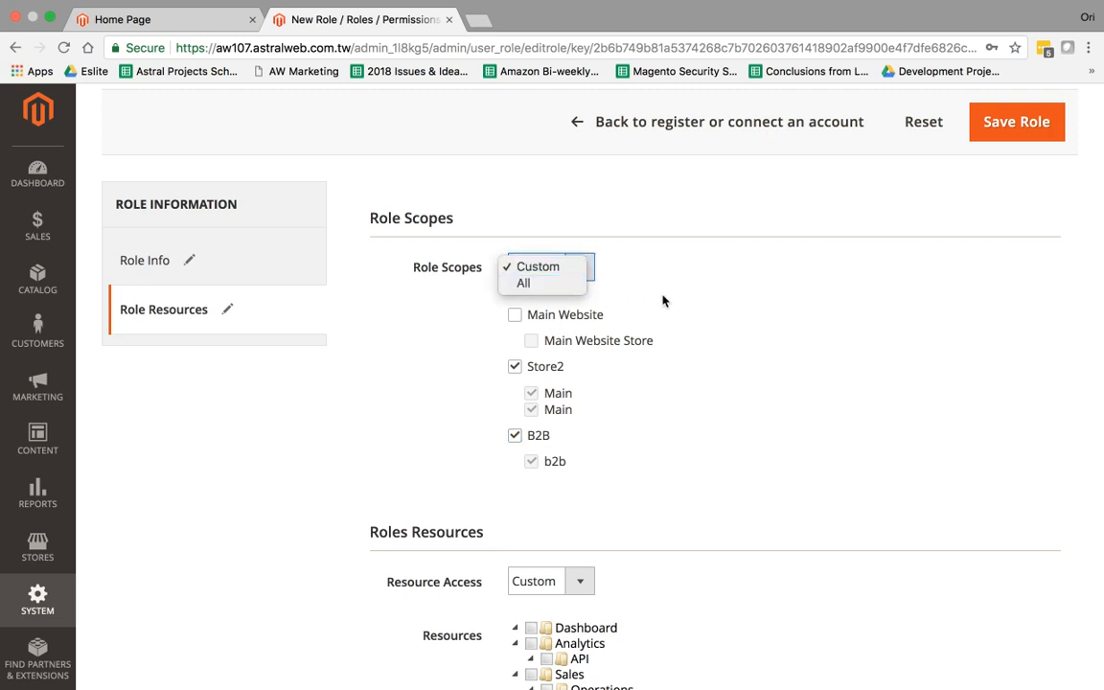
Collapse the Sales, Catalog, Customers and Marketing groups in the resource tree.
{"action": "scroll", "scroll_direction": "down", "scroll_amount": 3}
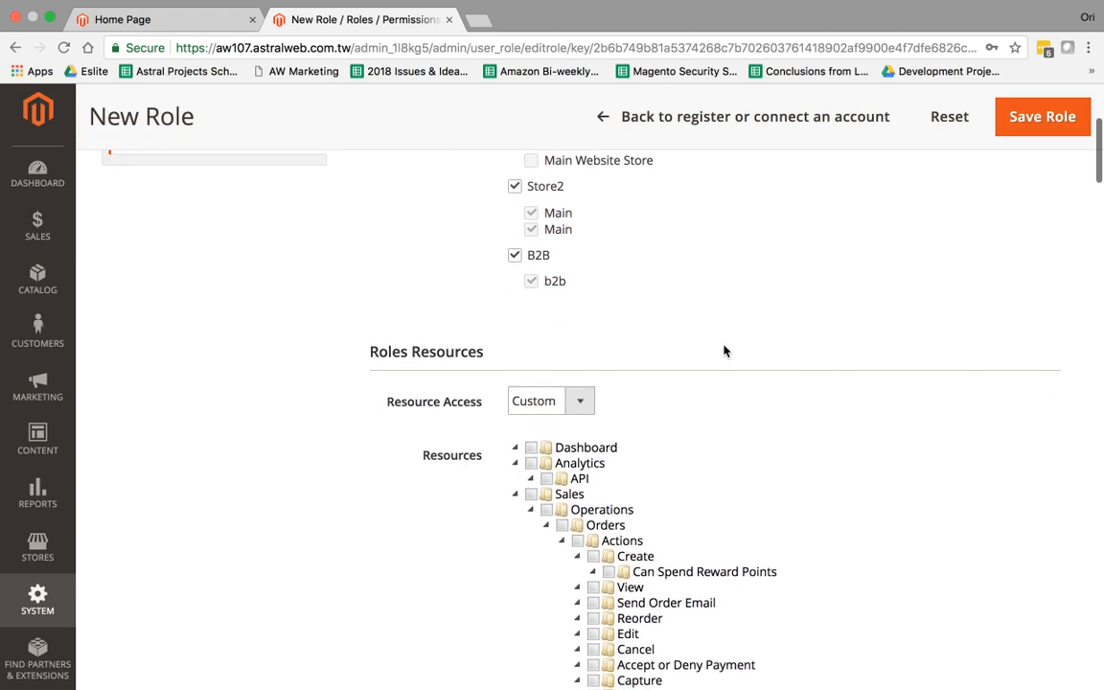
{"action": "scroll", "scroll_direction": "down", "scroll_amount": 3}
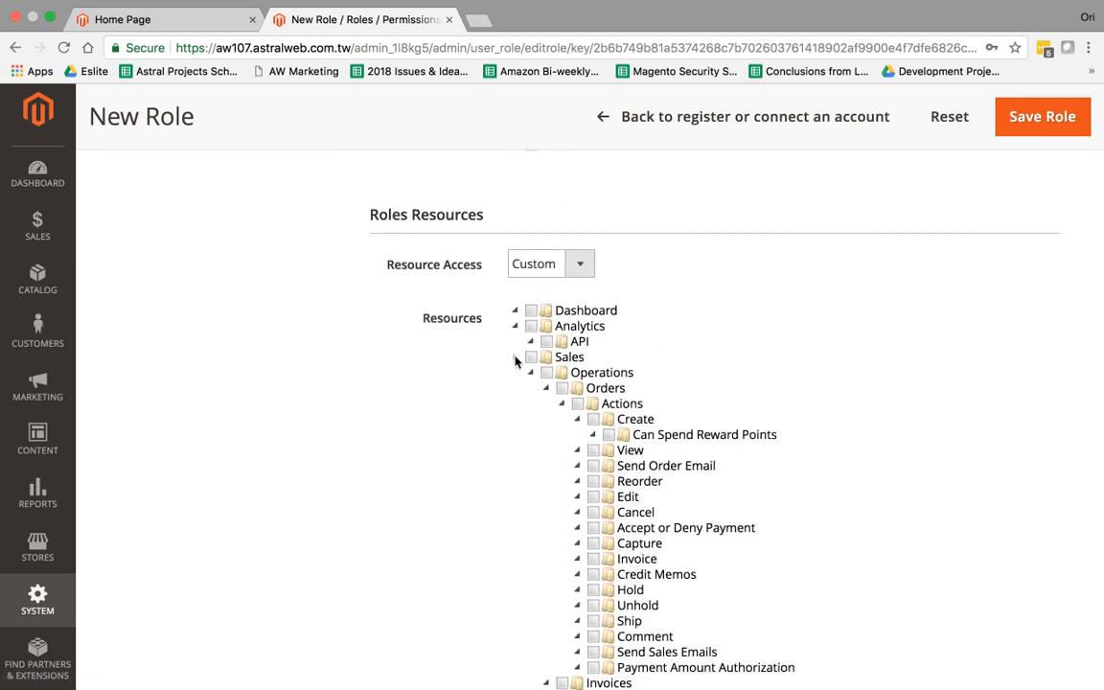
{"action": "left_click", "coordinate": [516, 356]}
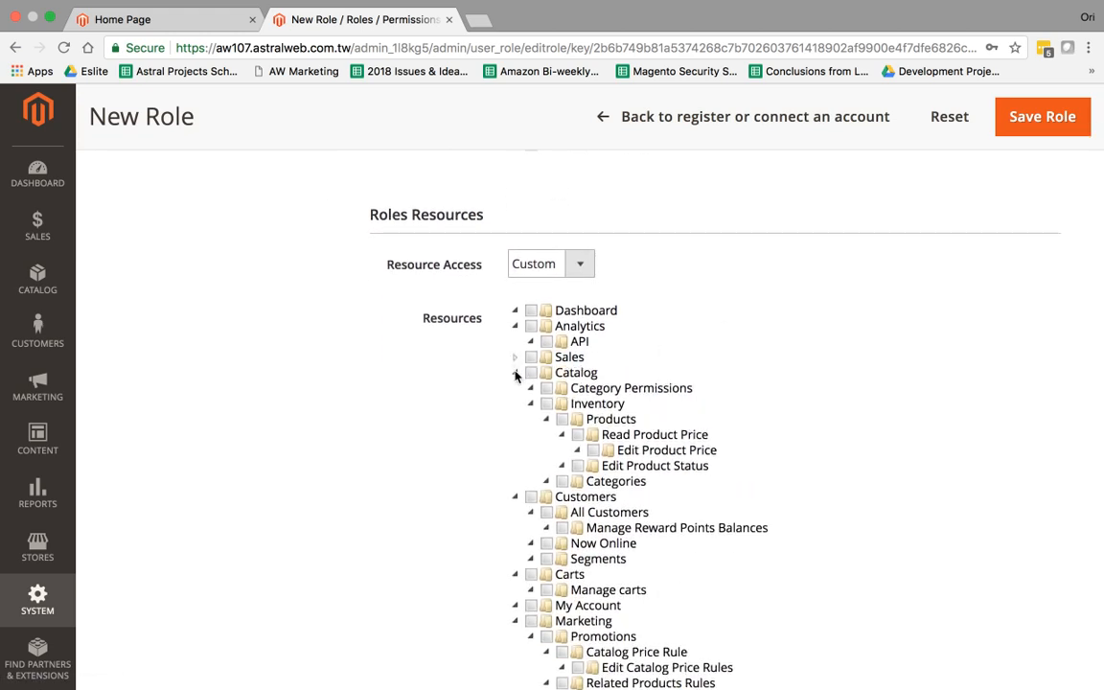
{"action": "left_click", "coordinate": [515, 373]}
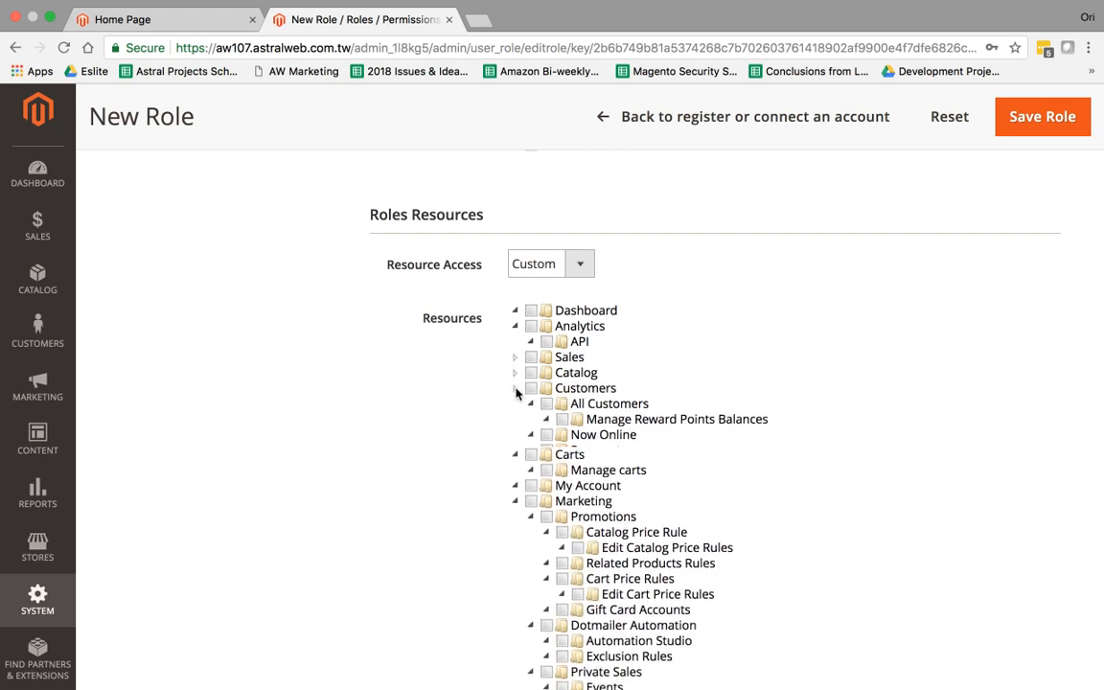
{"action": "left_click", "coordinate": [516, 388]}
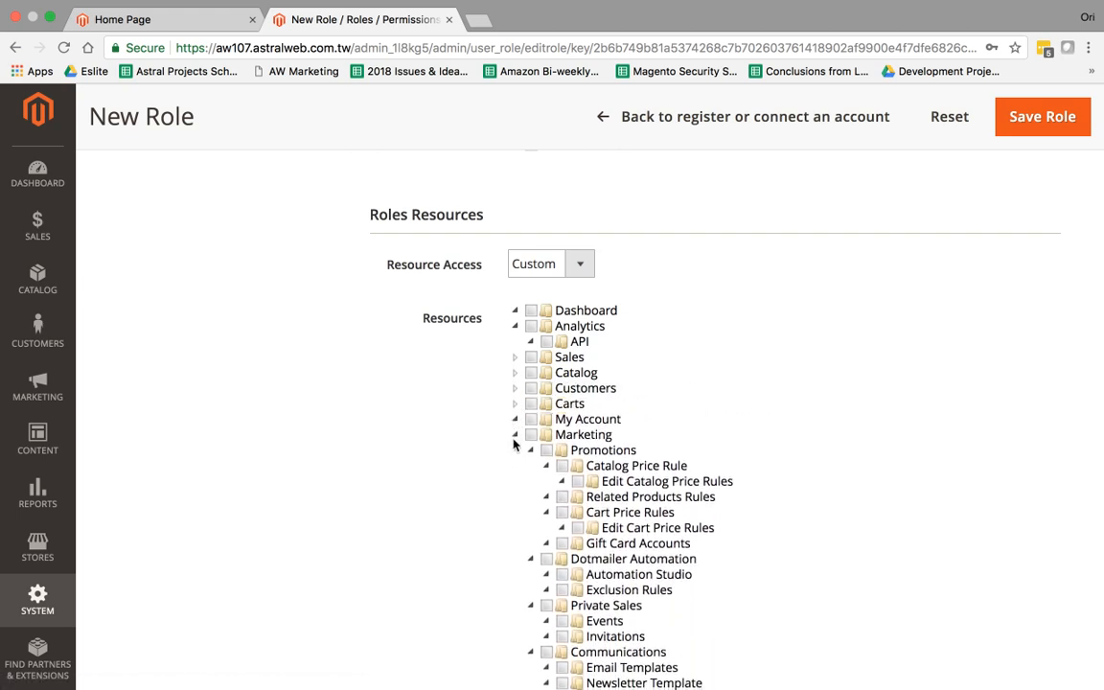
{"action": "left_click", "coordinate": [515, 434]}
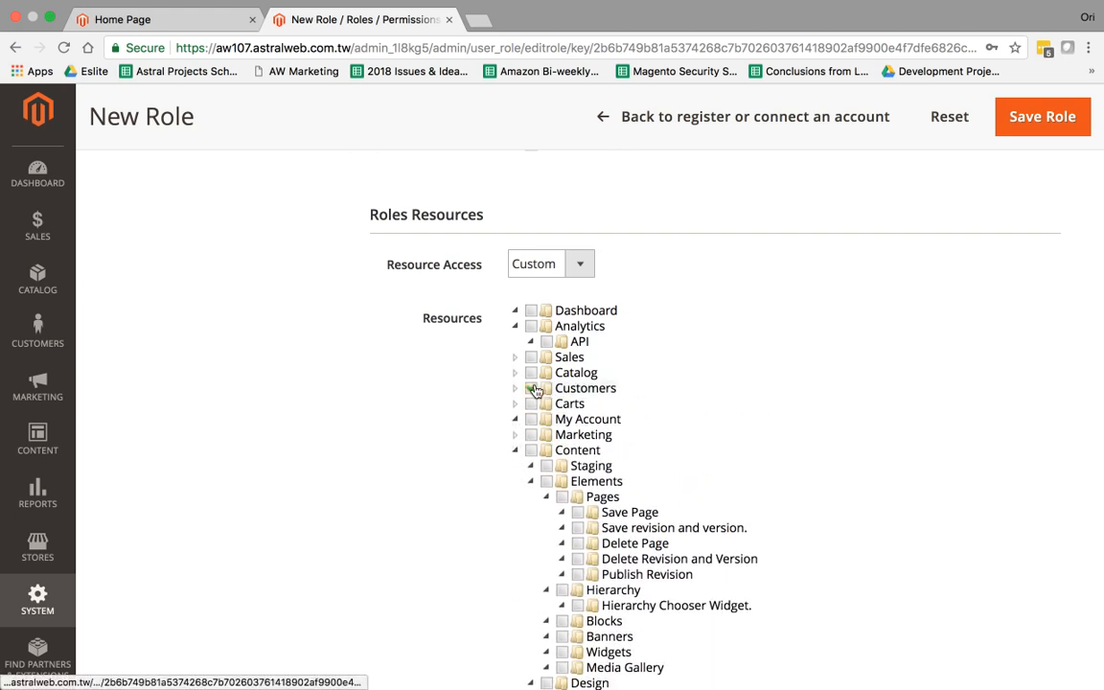
Grant the role the Customers resource and all Sales order permissions.
{"action": "left_click", "coordinate": [531, 388]}
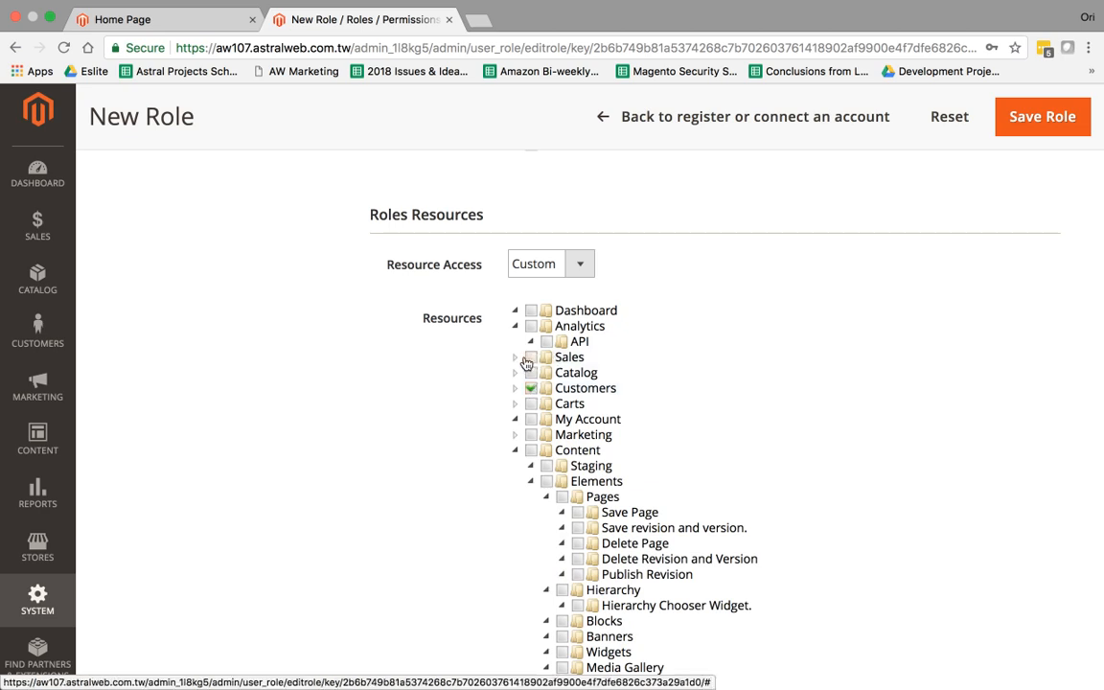
{"action": "left_click", "coordinate": [515, 356]}
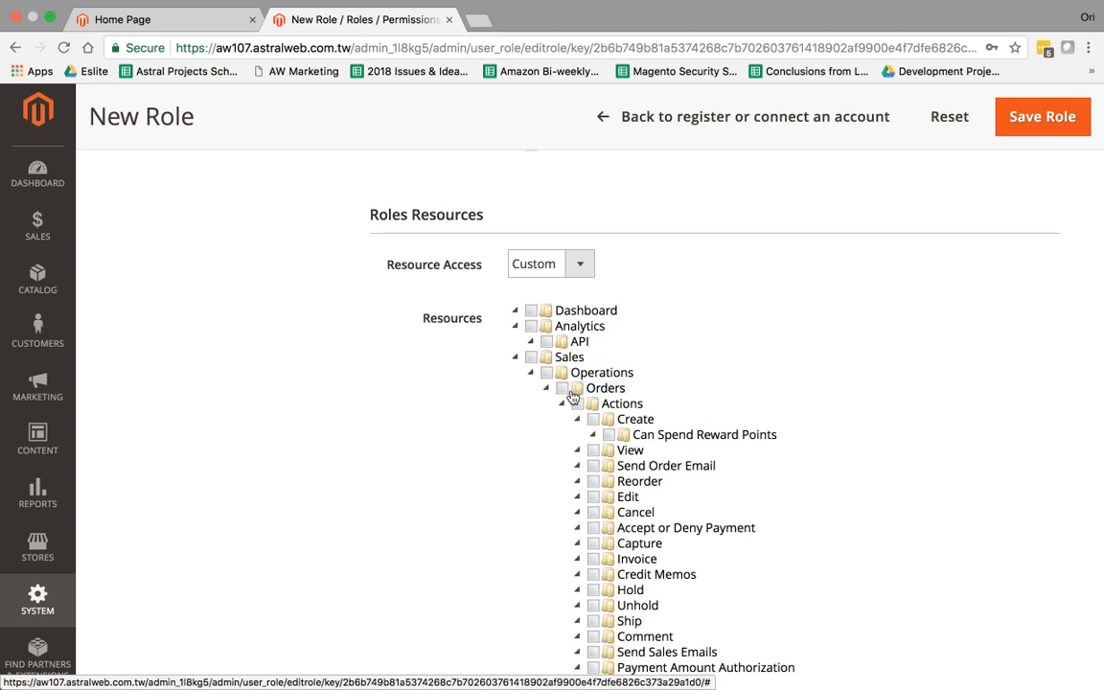
{"action": "left_click", "coordinate": [562, 388]}
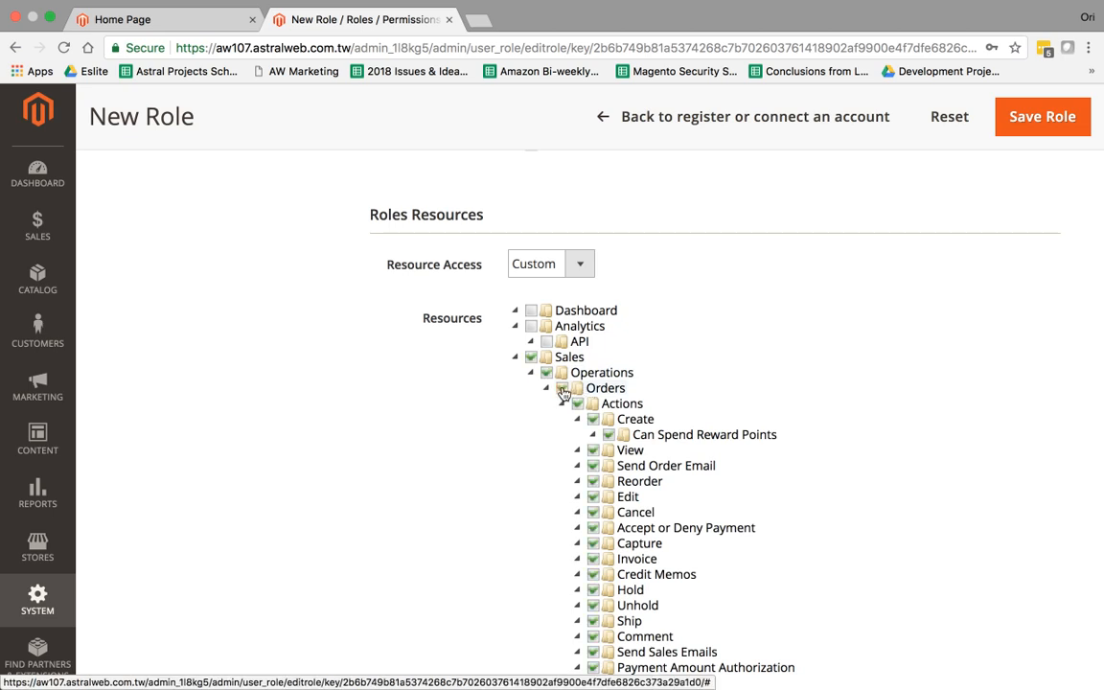
{"action": "scroll", "scroll_direction": "down", "scroll_amount": 3}
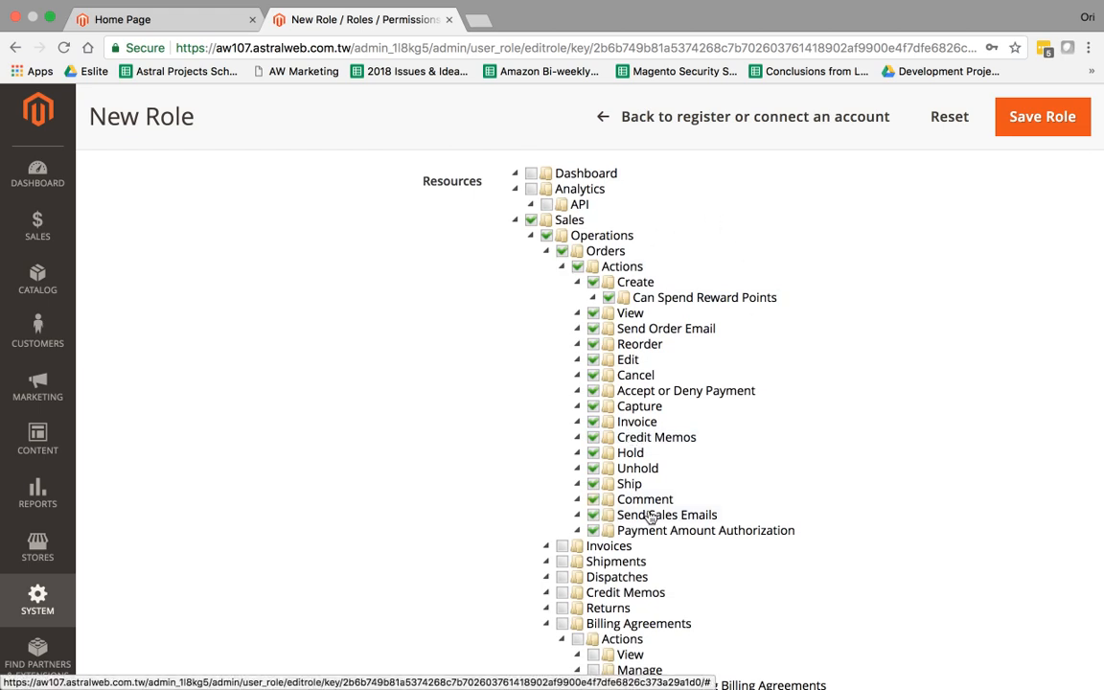
{"action": "scroll", "scroll_direction": "down", "scroll_amount": 3}
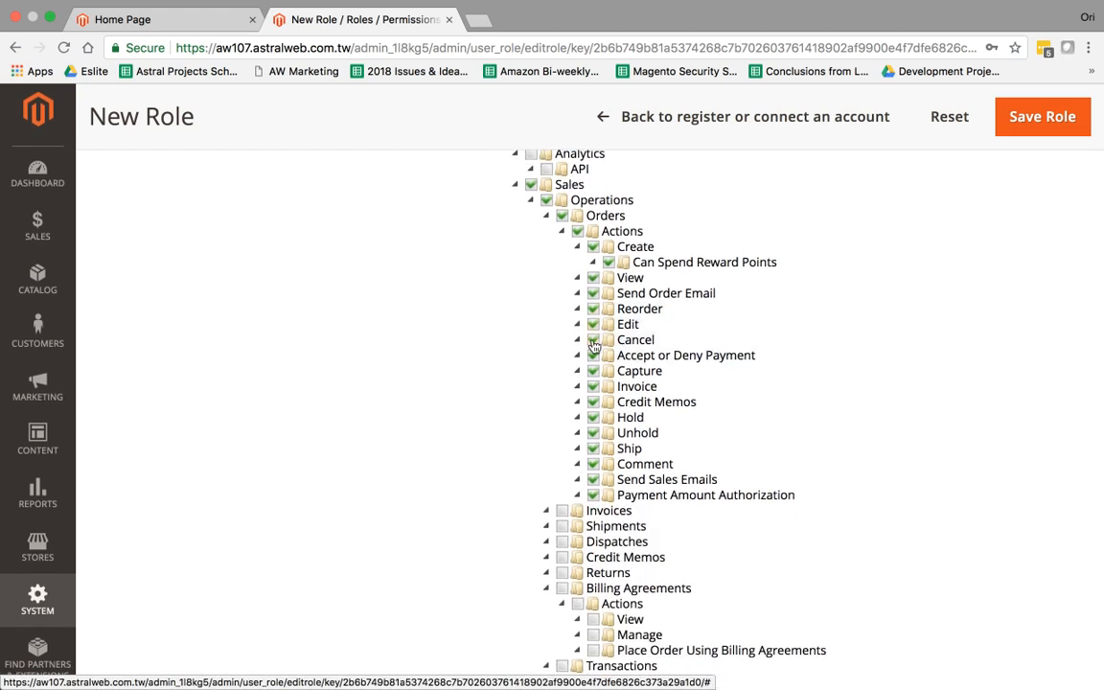
{"action": "mouse_move", "coordinate": [715, 348]}
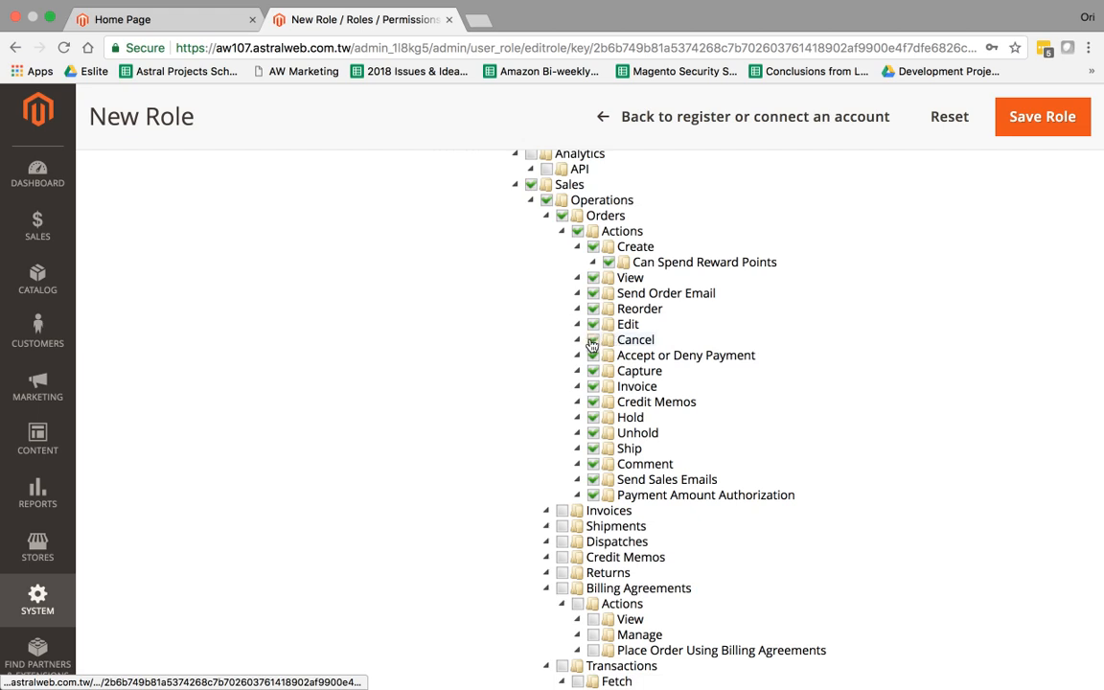
{"action": "mouse_move", "coordinate": [664, 340]}
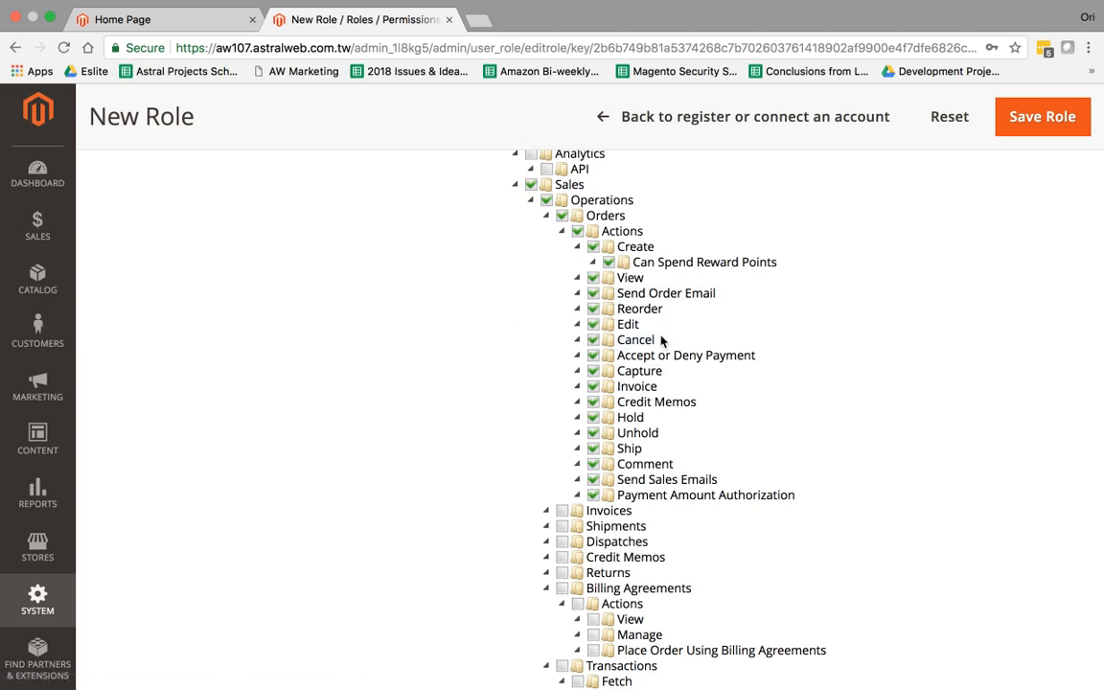
Review the rest of the resource tree and collapse the Content group.
{"action": "scroll", "scroll_direction": "up", "scroll_amount": 3}
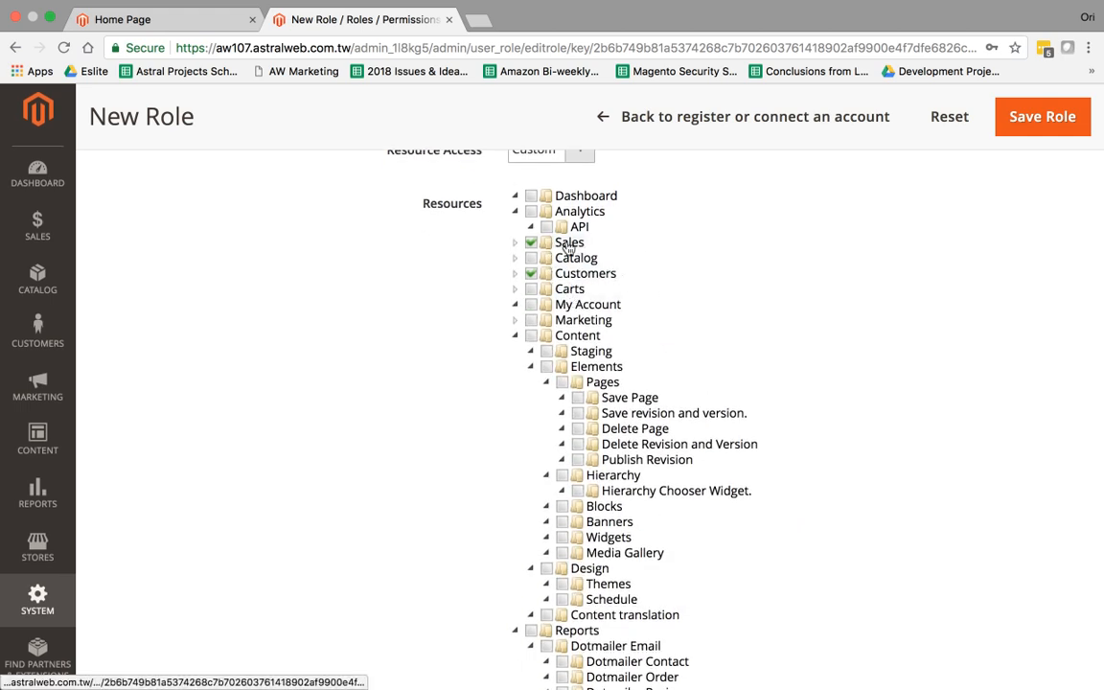
{"action": "scroll", "scroll_direction": "down", "scroll_amount": 3}
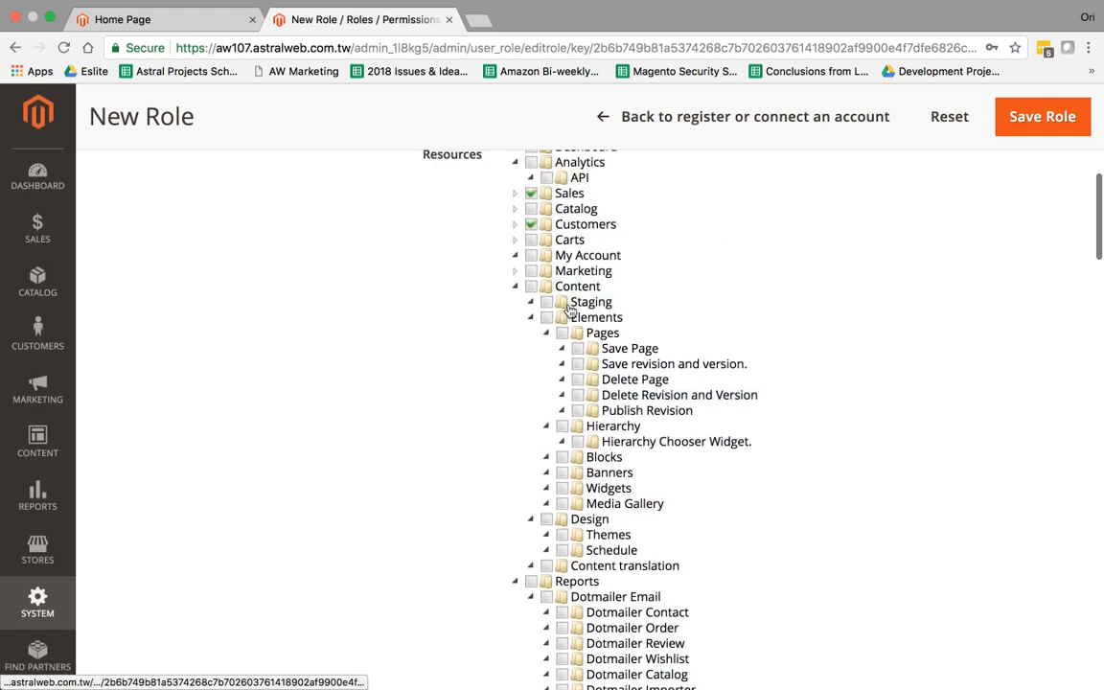
{"action": "left_click", "coordinate": [515, 285]}
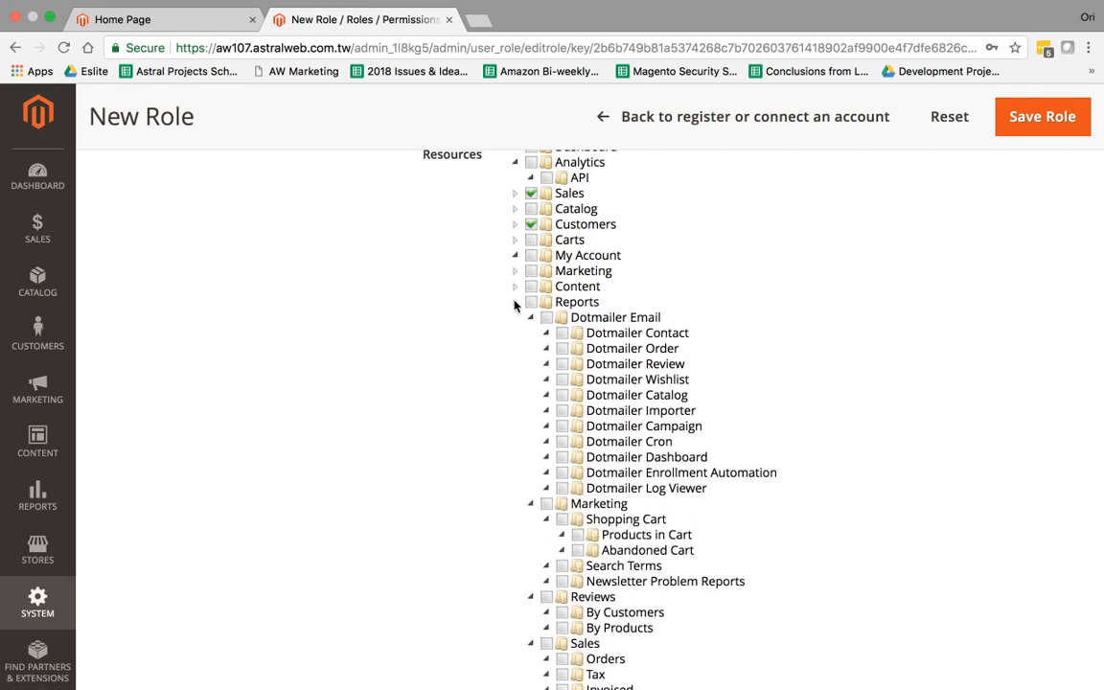
{"action": "scroll", "scroll_direction": "up", "scroll_amount": 3}
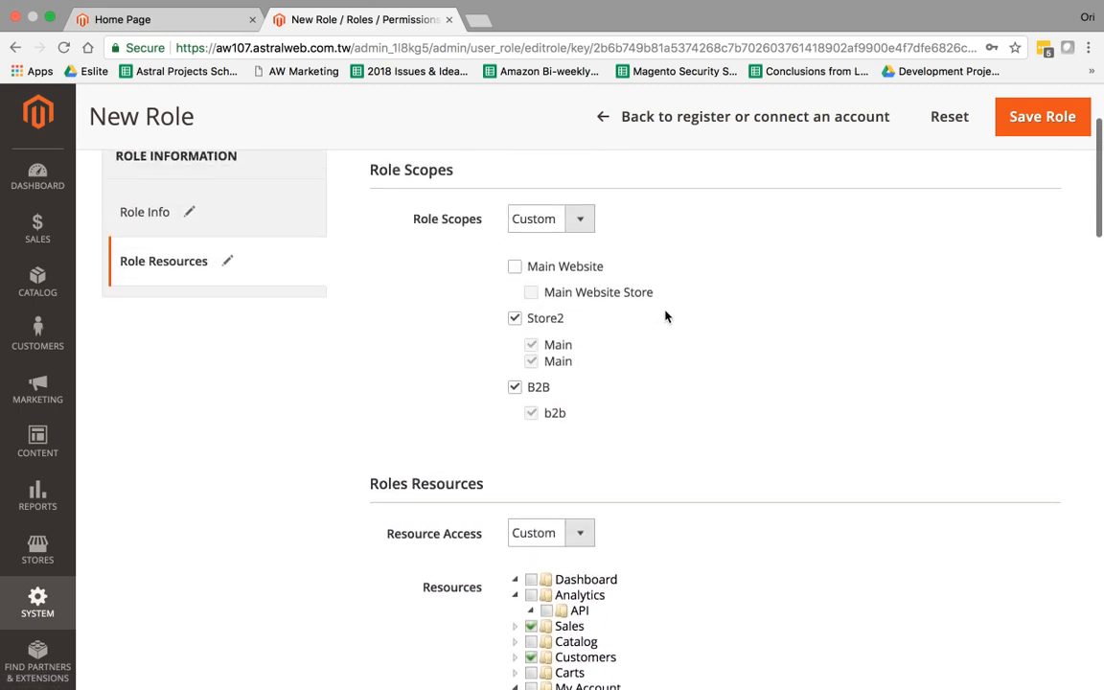
Save the Customer Service role so it is listed beside Administrators.
{"action": "left_click", "coordinate": [1042, 116]}
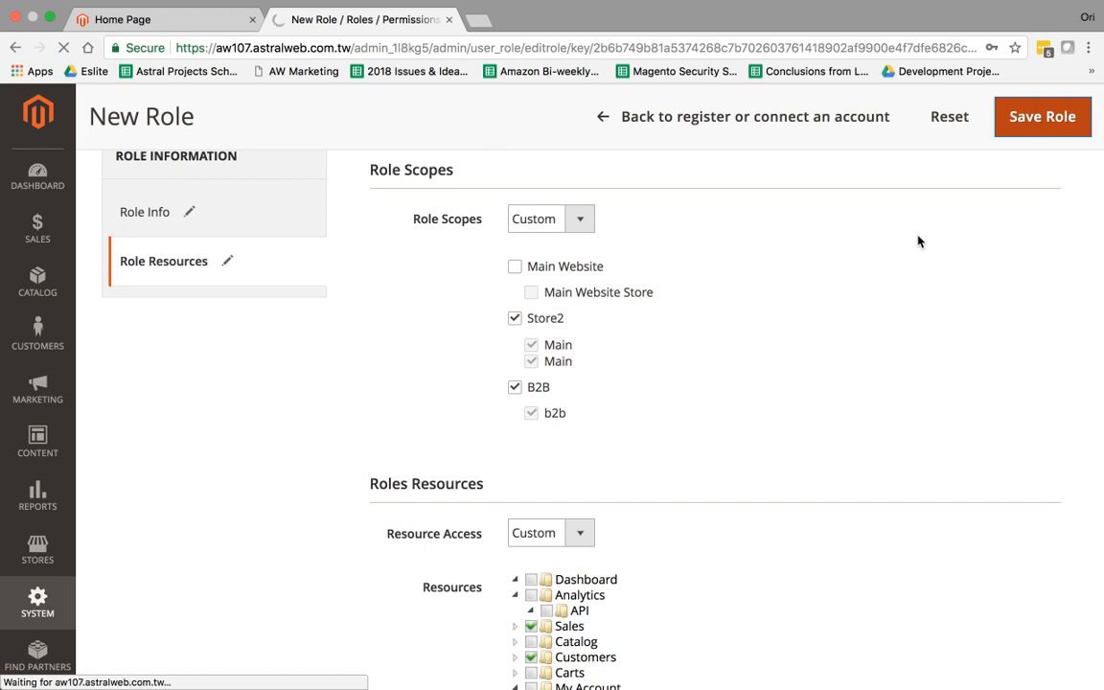
{"action": "mouse_move", "coordinate": [798, 324]}
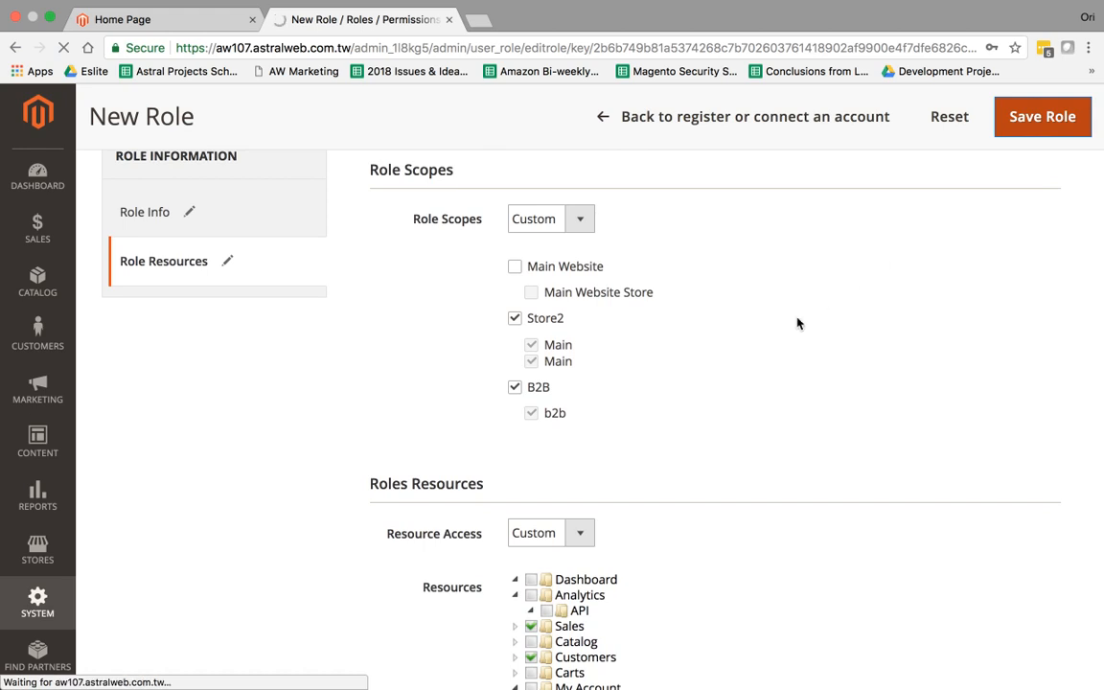
{"action": "left_click", "coordinate": [1043, 116]}
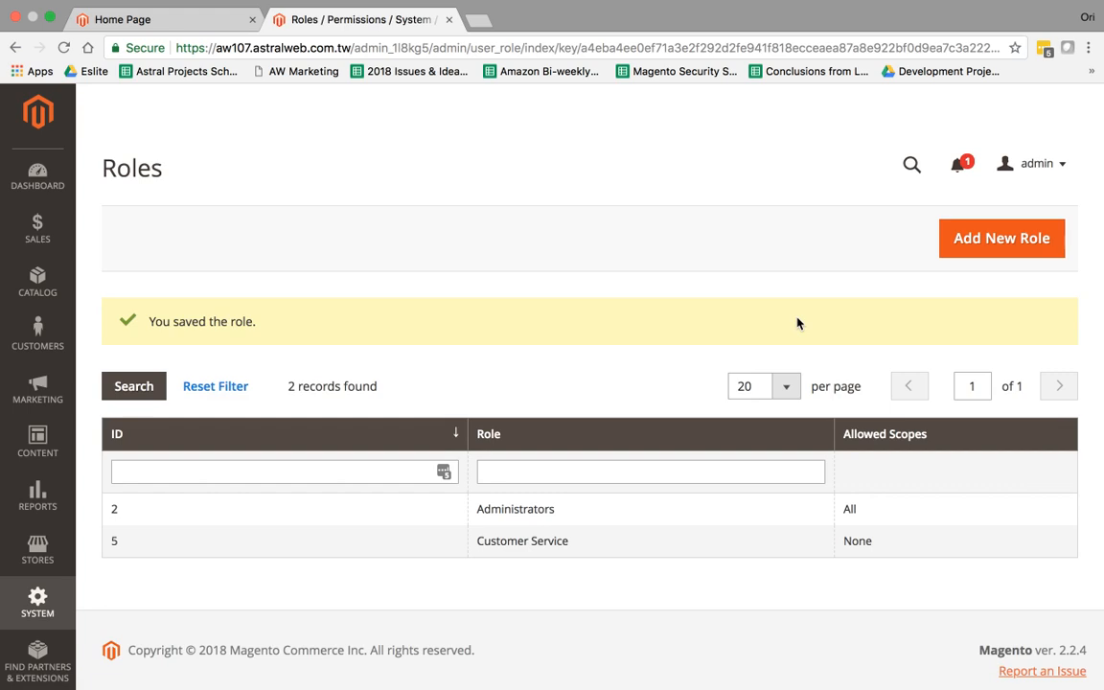
Go to System > All Users and begin a new admin user.
{"action": "left_click", "coordinate": [38, 602]}
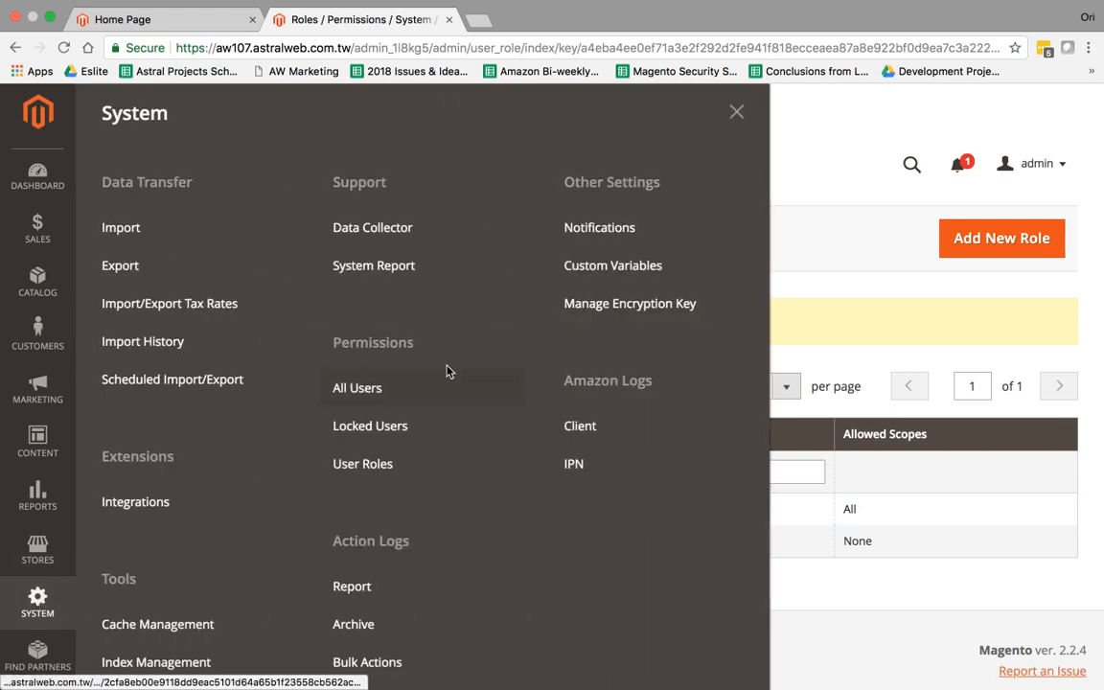
{"action": "mouse_move", "coordinate": [412, 388]}
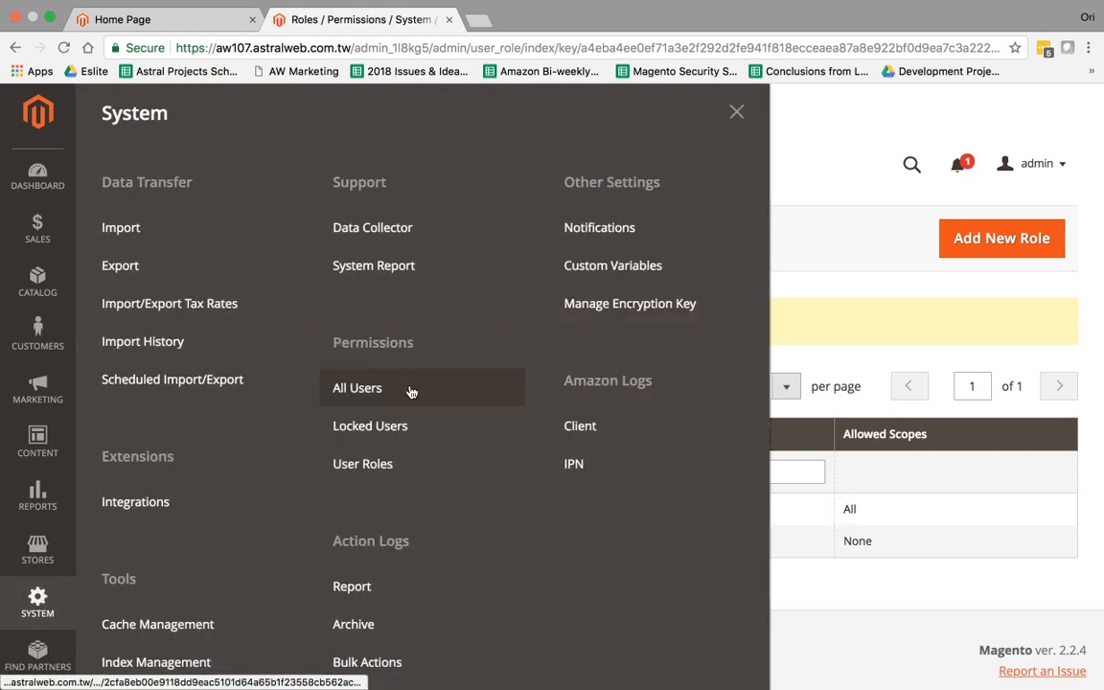
{"action": "left_click", "coordinate": [357, 387]}
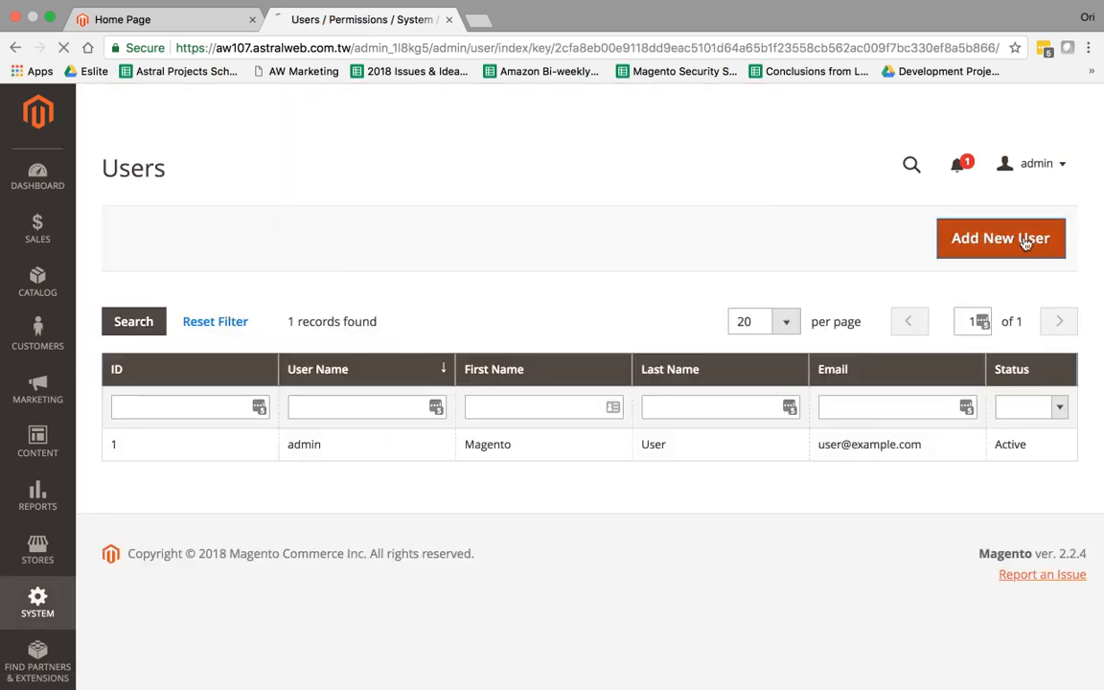
{"action": "left_click", "coordinate": [1000, 237]}
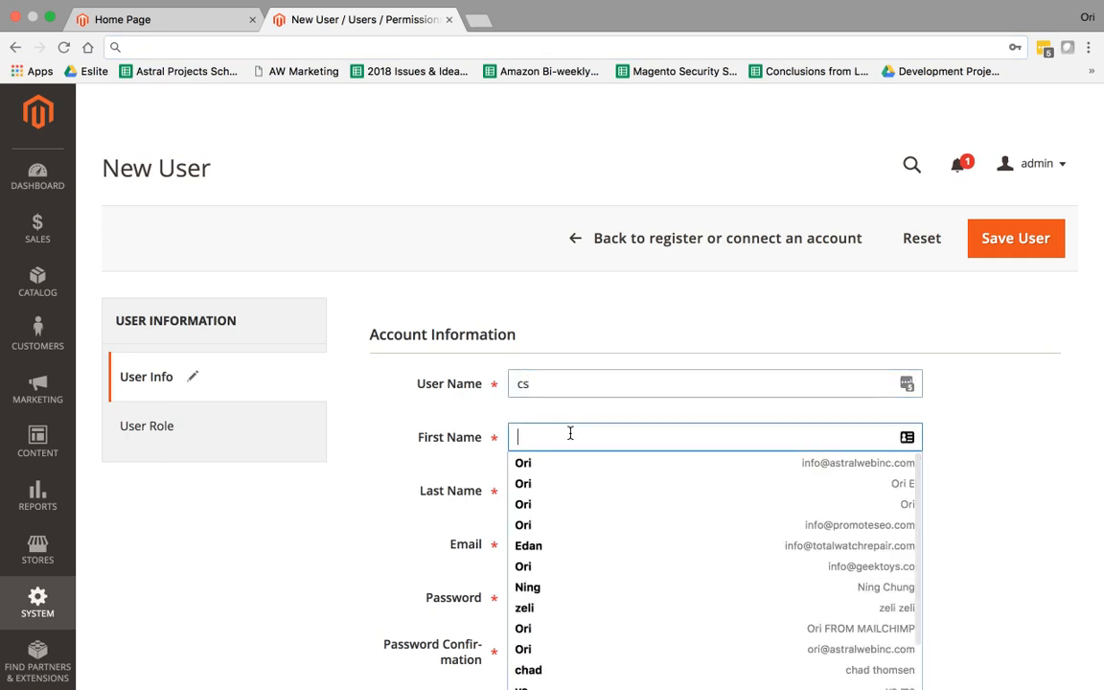
Fill in the cs user's names, email and passwords, and show the User Role choices.
{"action": "type", "text": "customer"}
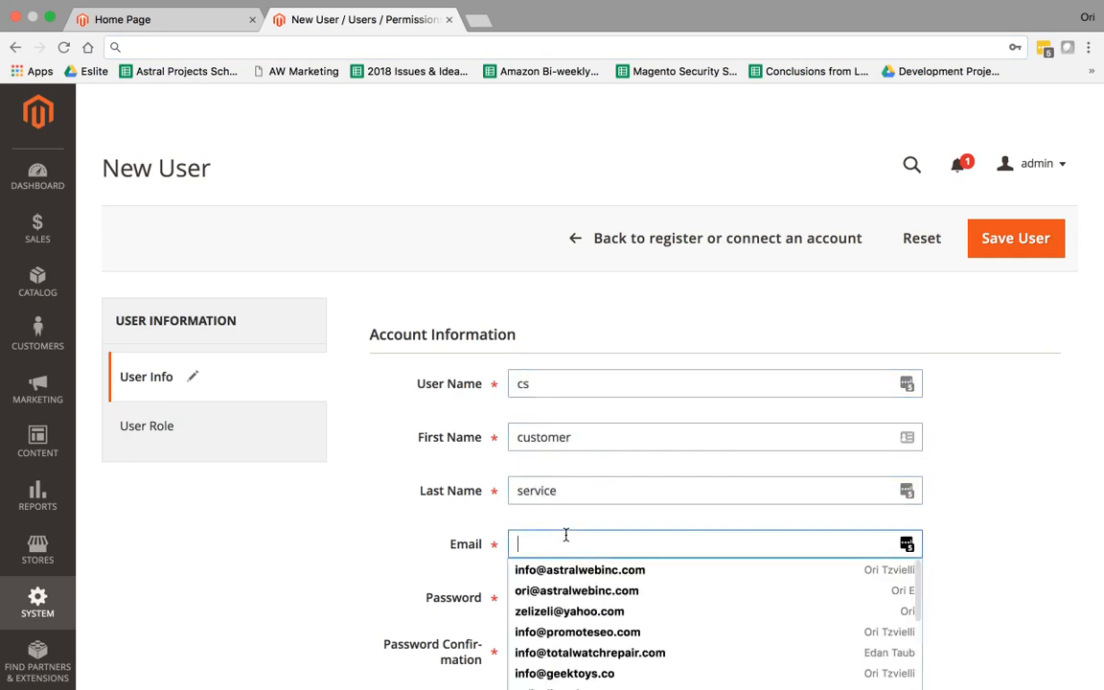
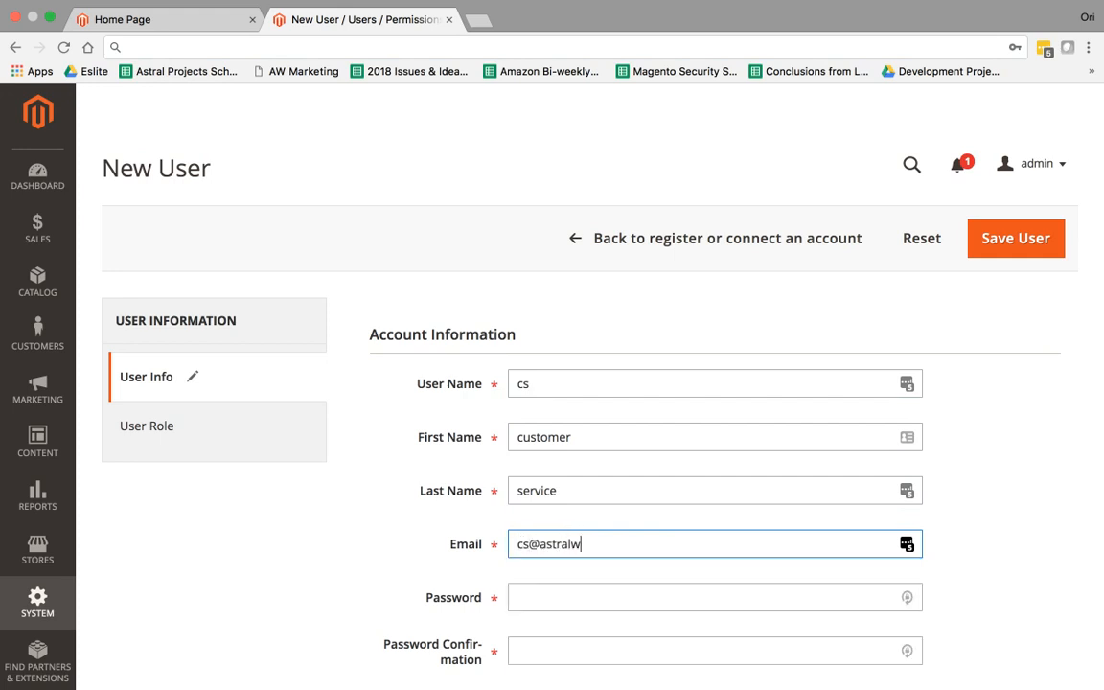
{"action": "left_click", "coordinate": [714, 597]}
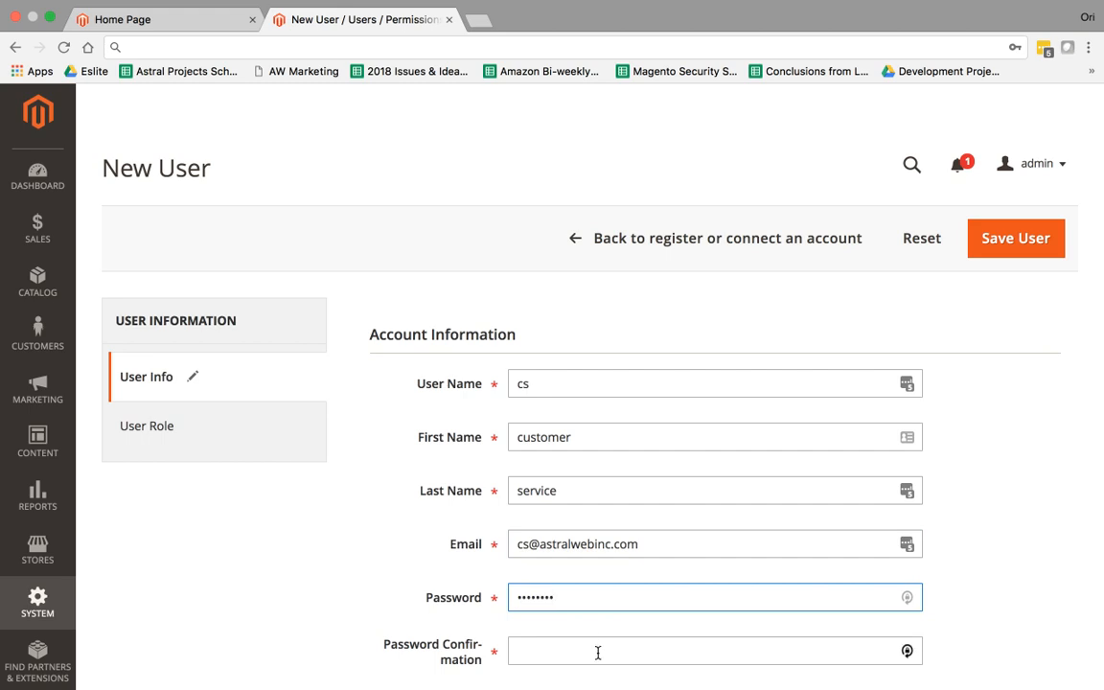
{"action": "type", "text": "••••••••"}
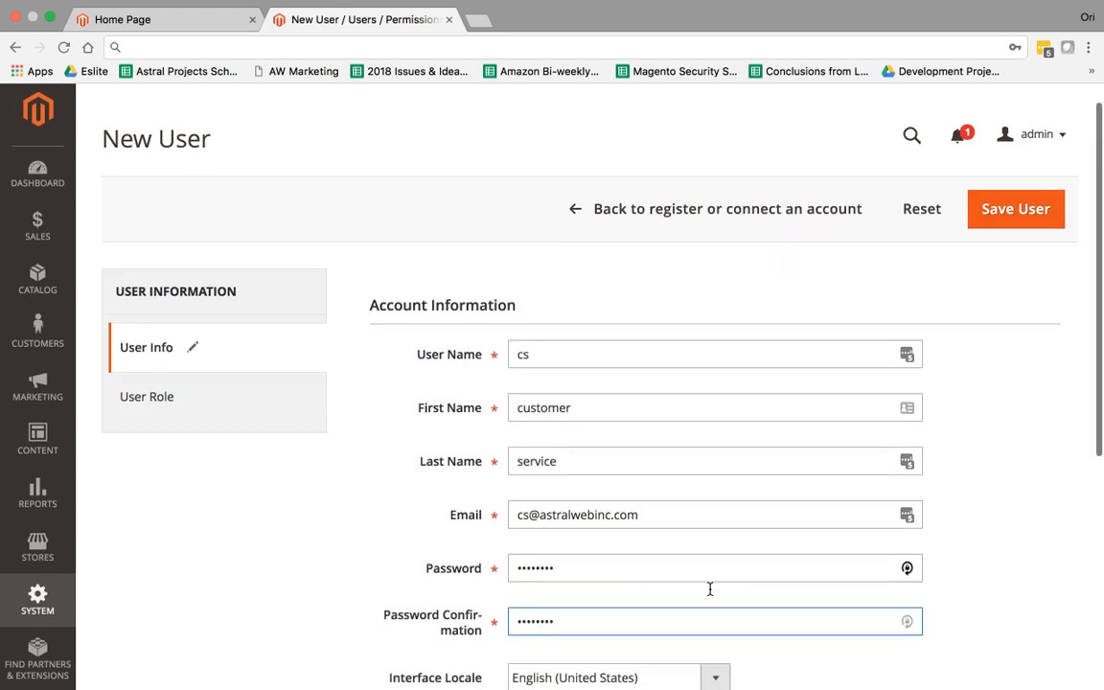
{"action": "scroll", "scroll_direction": "down", "scroll_amount": 3}
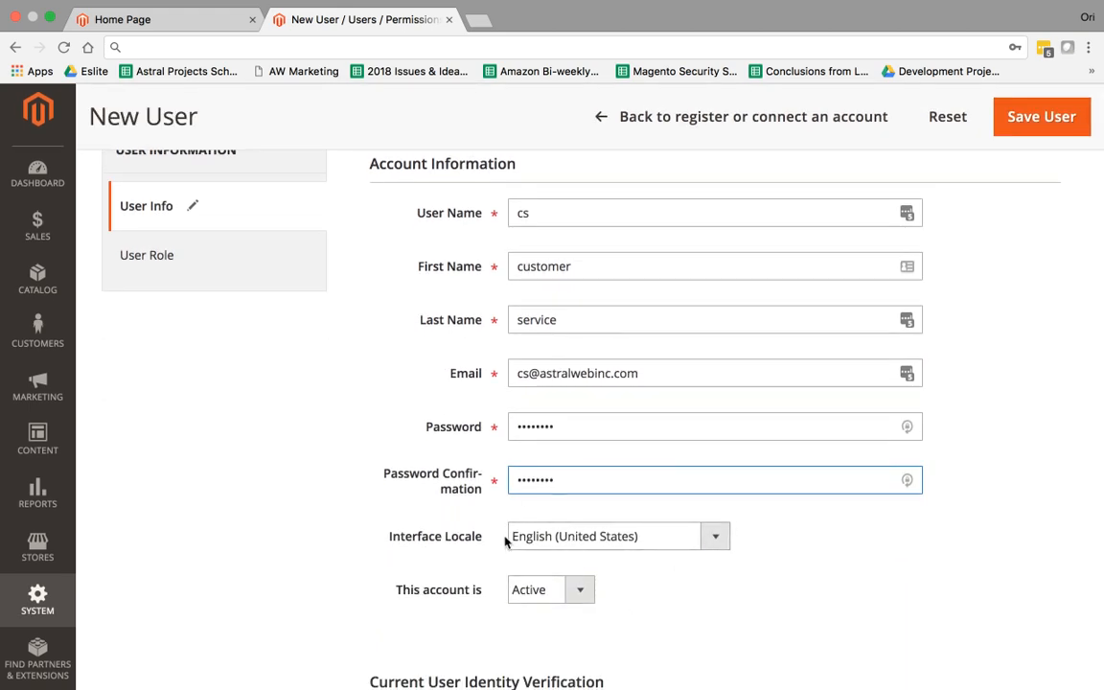
{"action": "scroll", "scroll_direction": "down", "scroll_amount": 3}
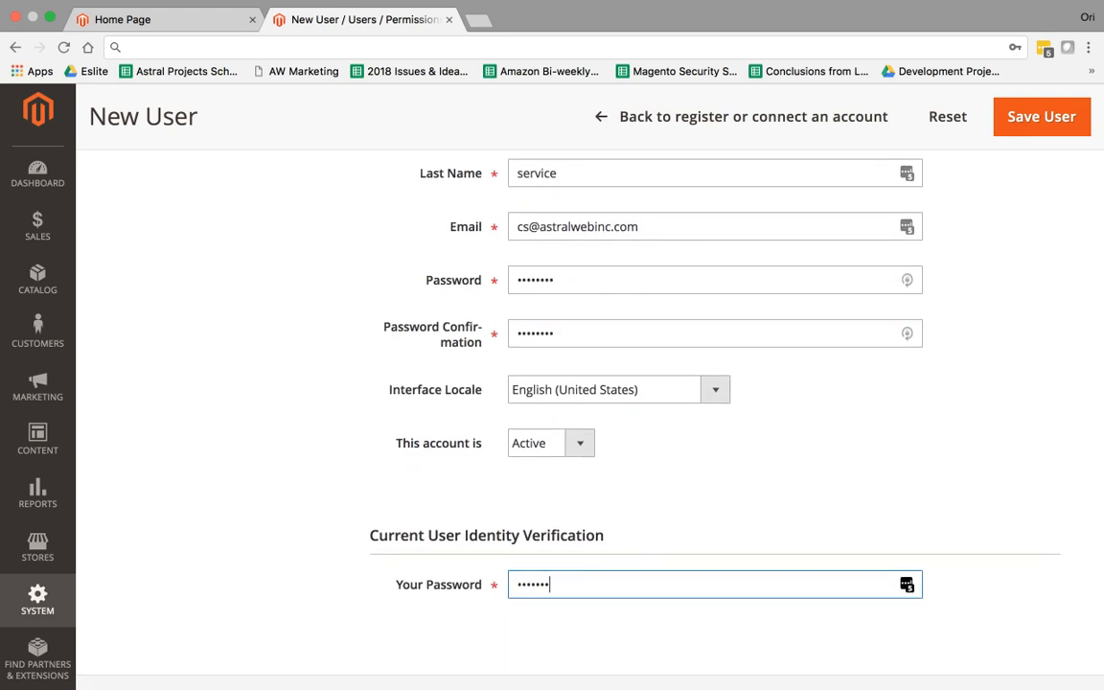
{"action": "scroll", "scroll_direction": "up", "scroll_amount": 3}
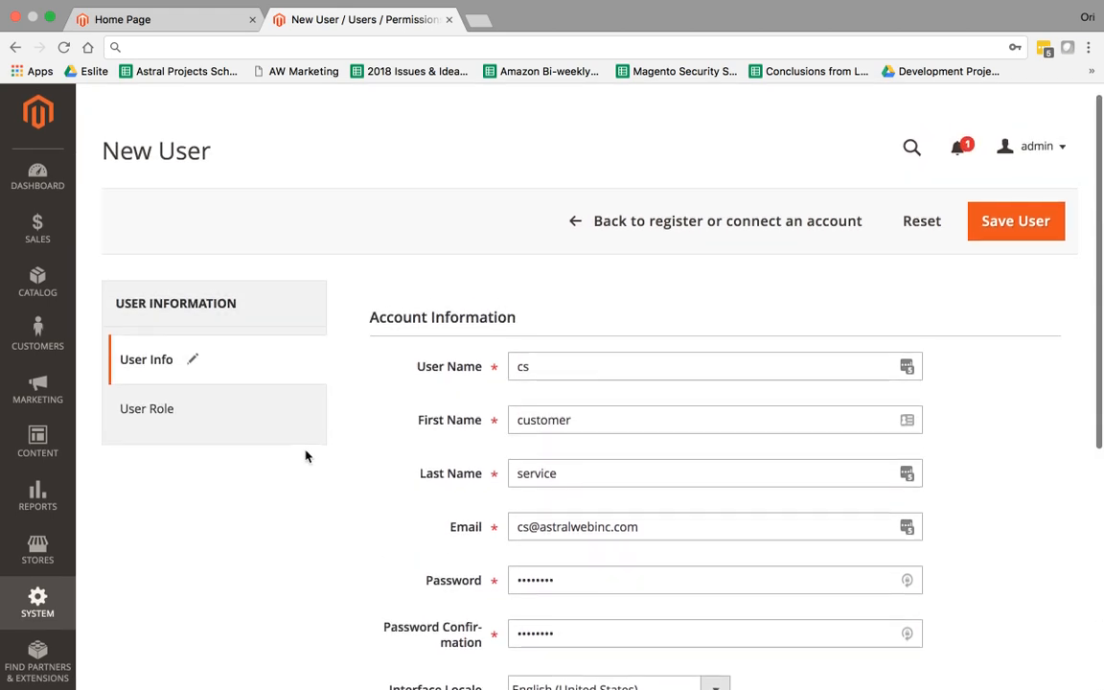
{"action": "left_click", "coordinate": [147, 409]}
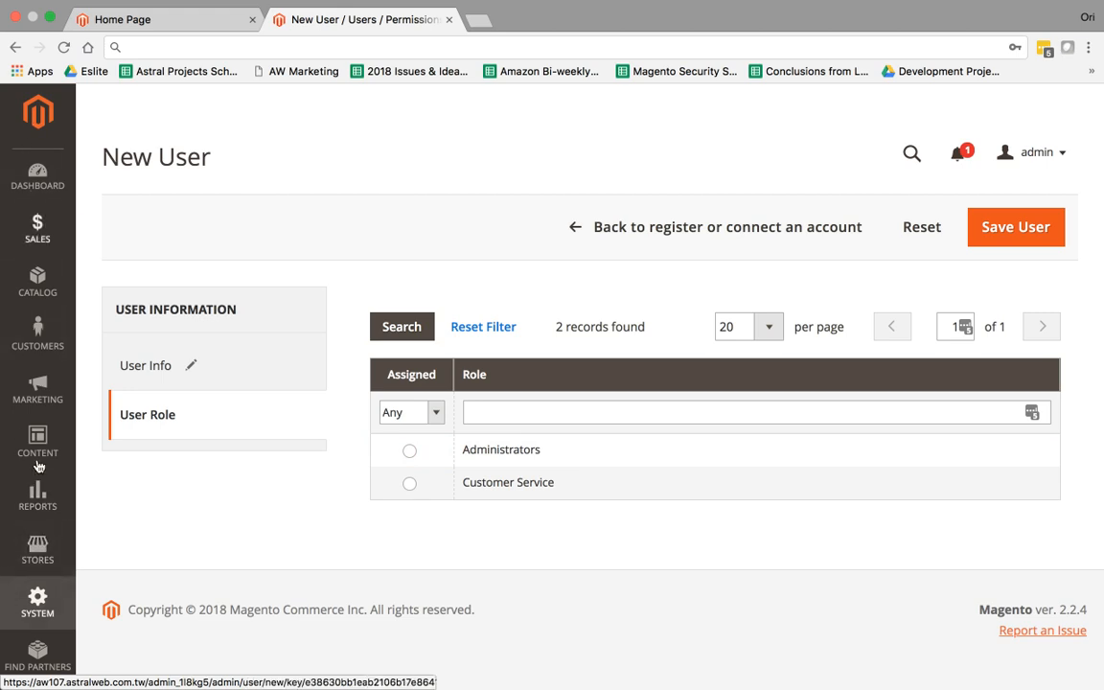
Assign the Customer Service role to the cs user.
{"action": "left_click", "coordinate": [410, 483]}
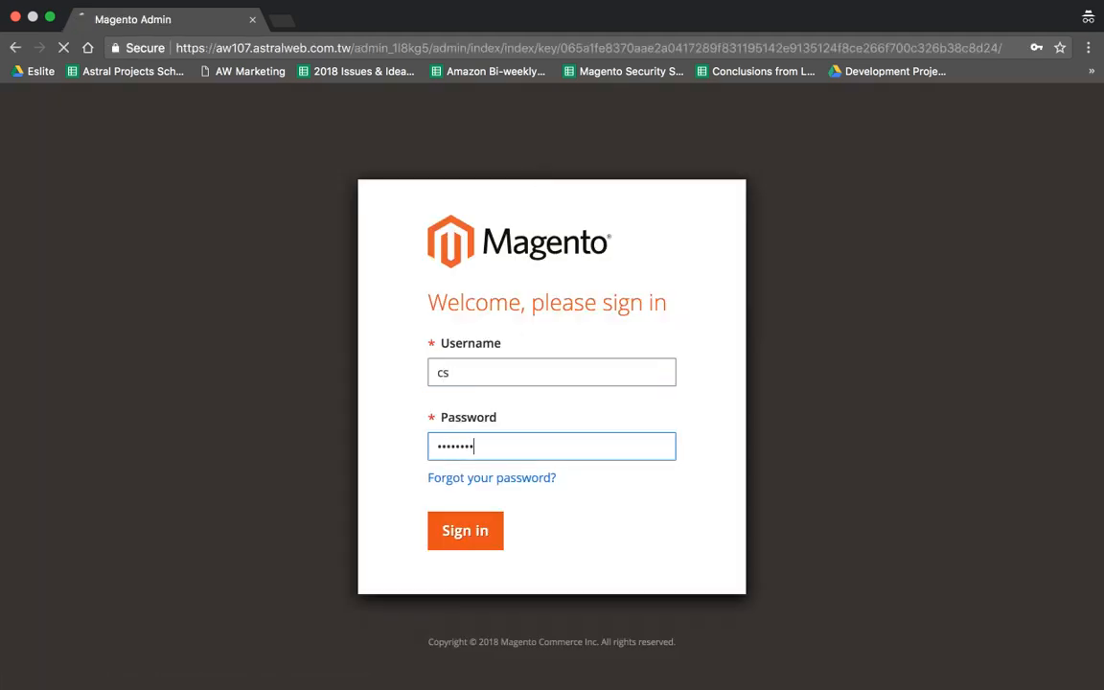
Sign in as cs and open Sales > Orders, then Customers > All Customers.
{"action": "left_click", "coordinate": [465, 530]}
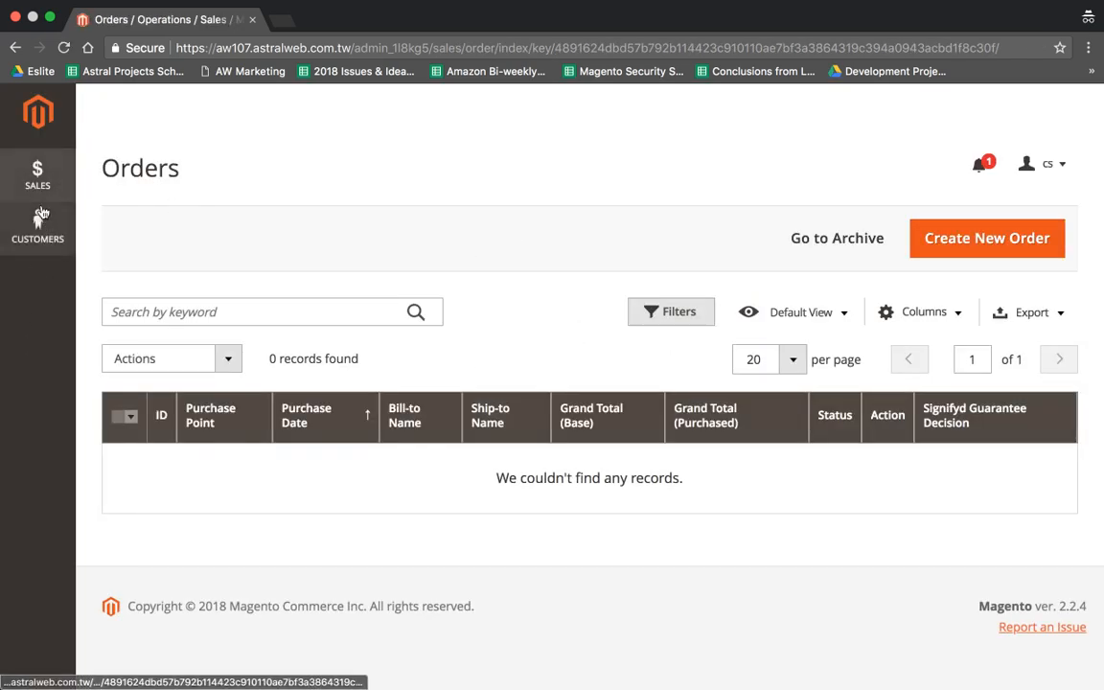
{"action": "left_click", "coordinate": [37, 175]}
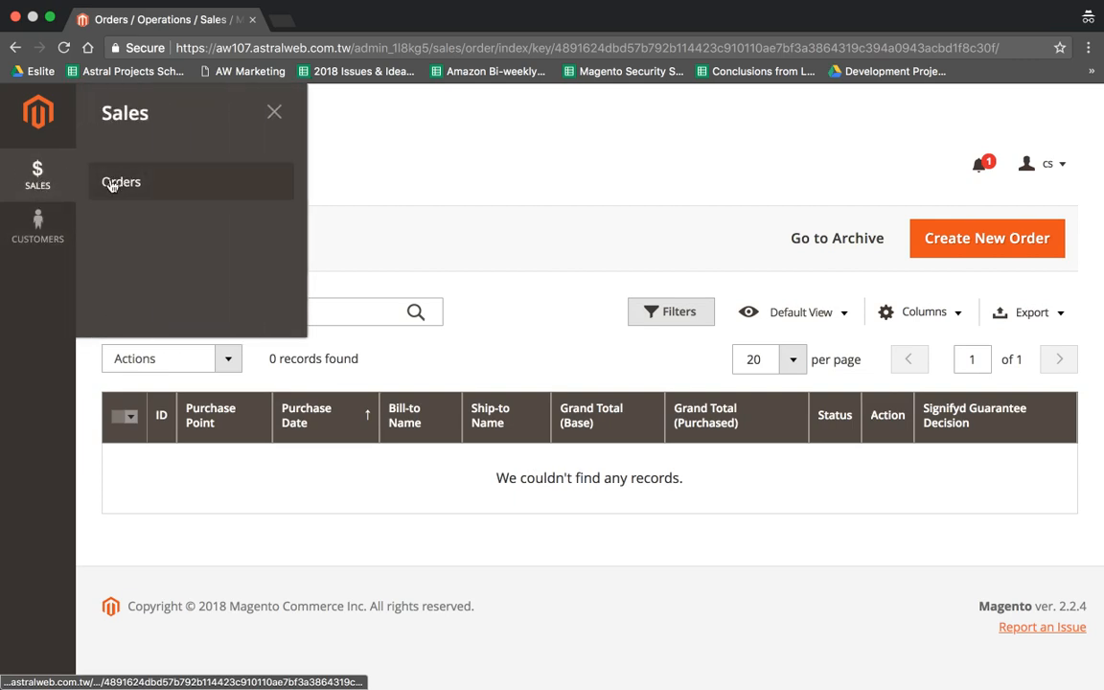
{"action": "left_click", "coordinate": [37, 227]}
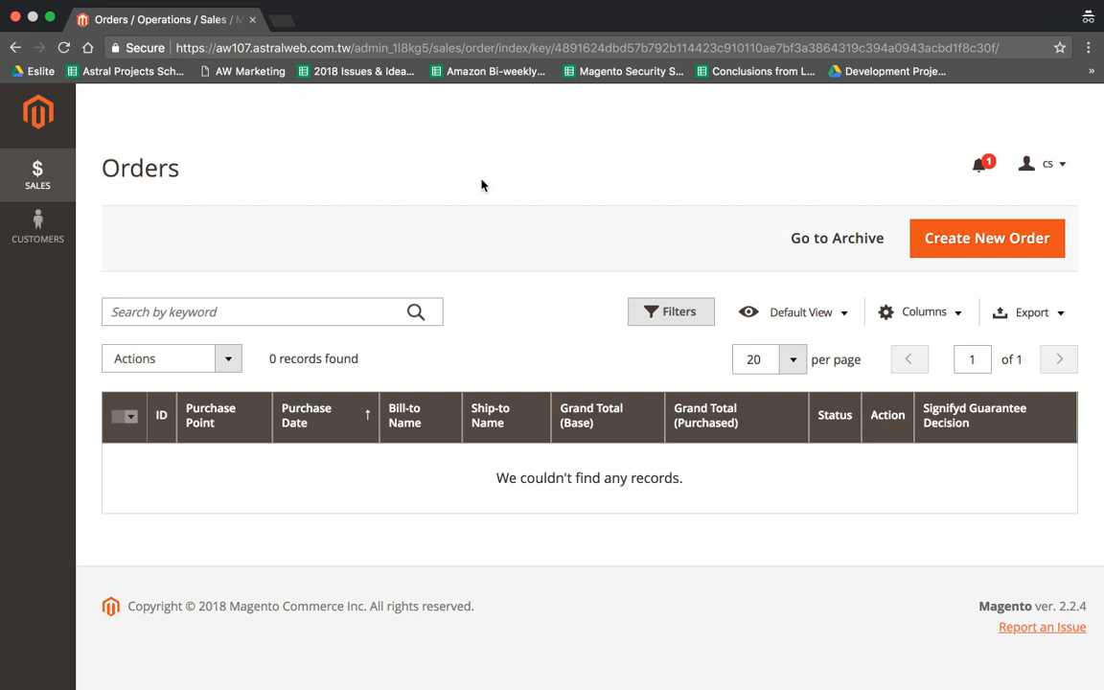
{"action": "mouse_move", "coordinate": [38, 227]}
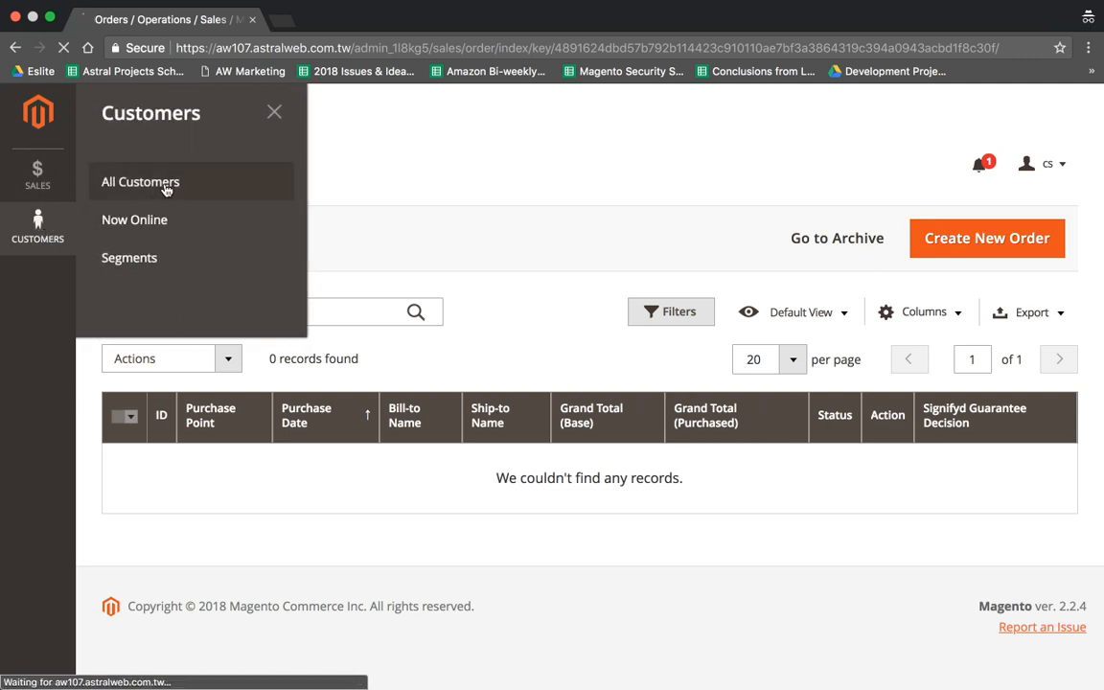
{"action": "left_click", "coordinate": [140, 182]}
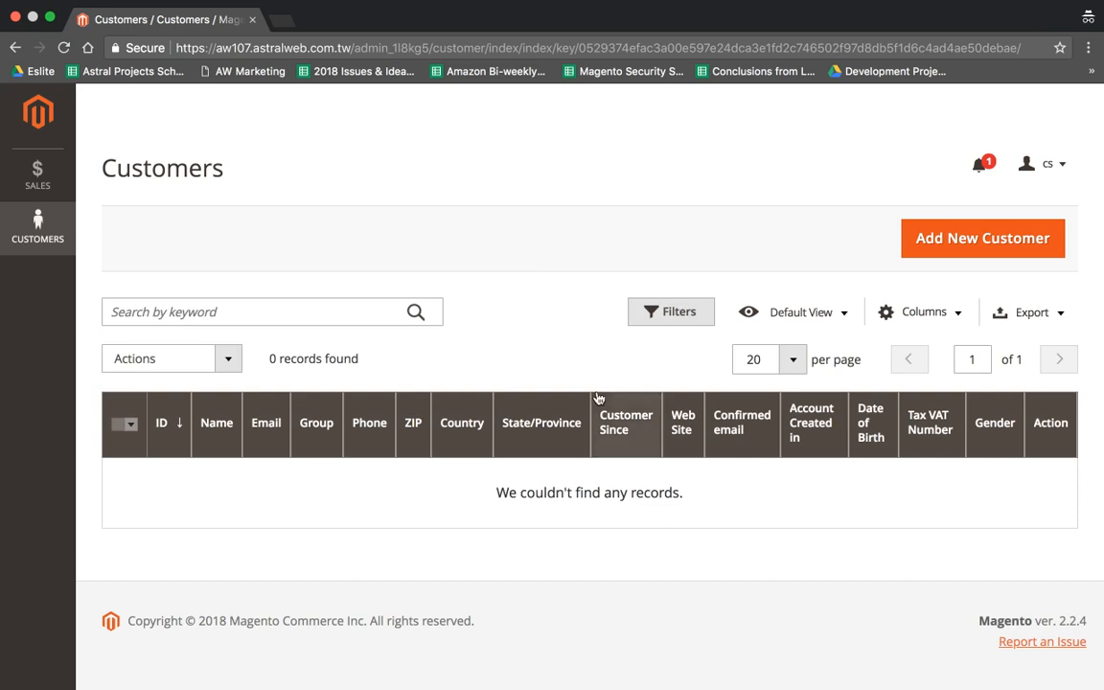
Start a new customer as cs and check that only Store2 and B2B websites are offered.
{"action": "left_click", "coordinate": [982, 238]}
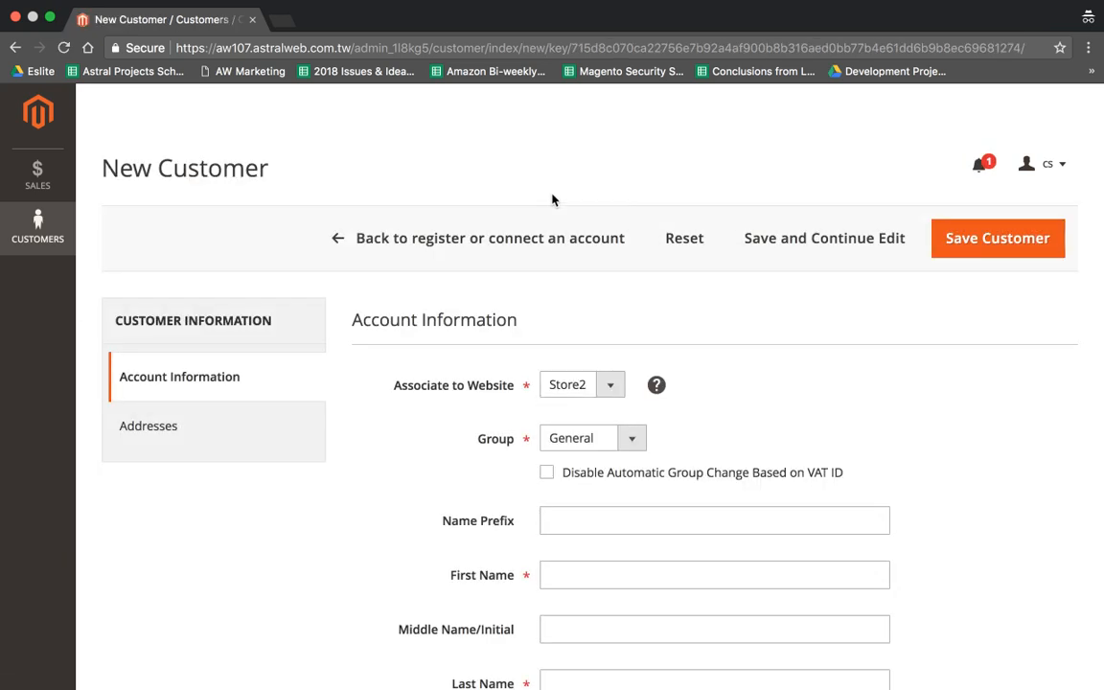
{"action": "left_click", "coordinate": [582, 384]}
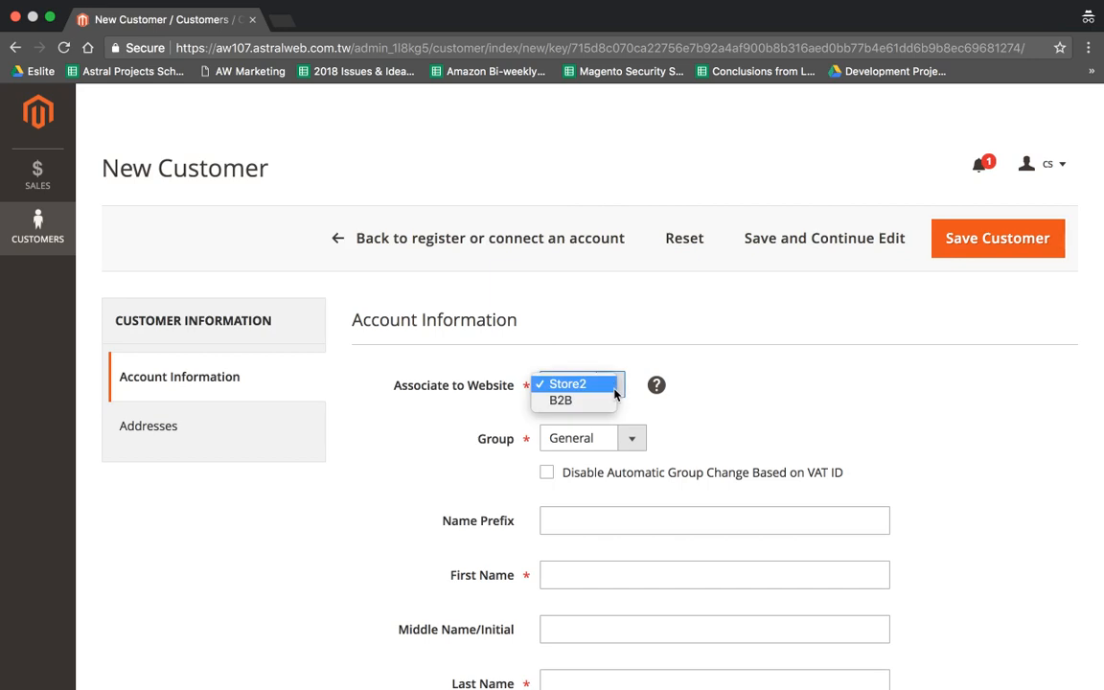